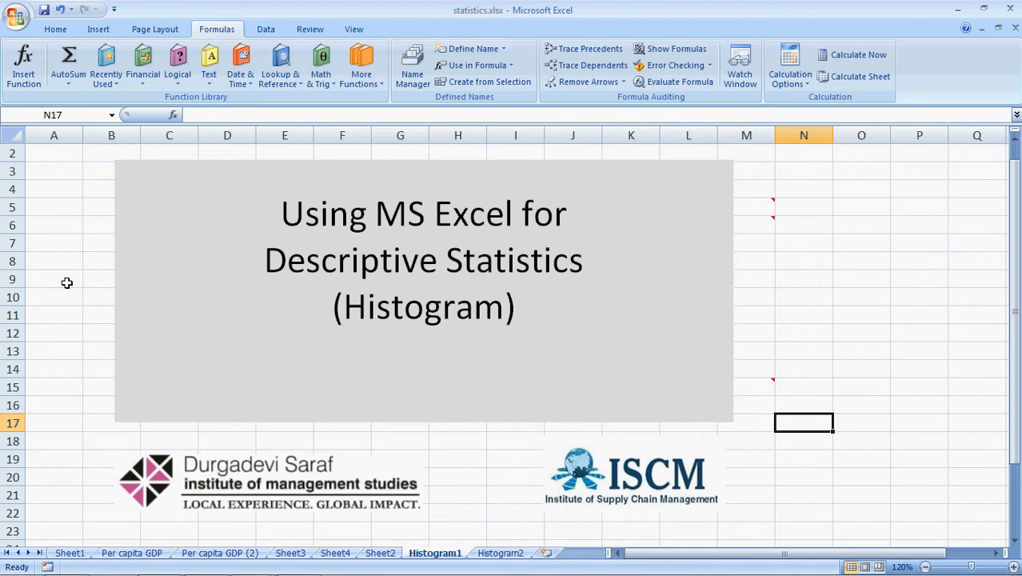
mouse_move(648, 253)
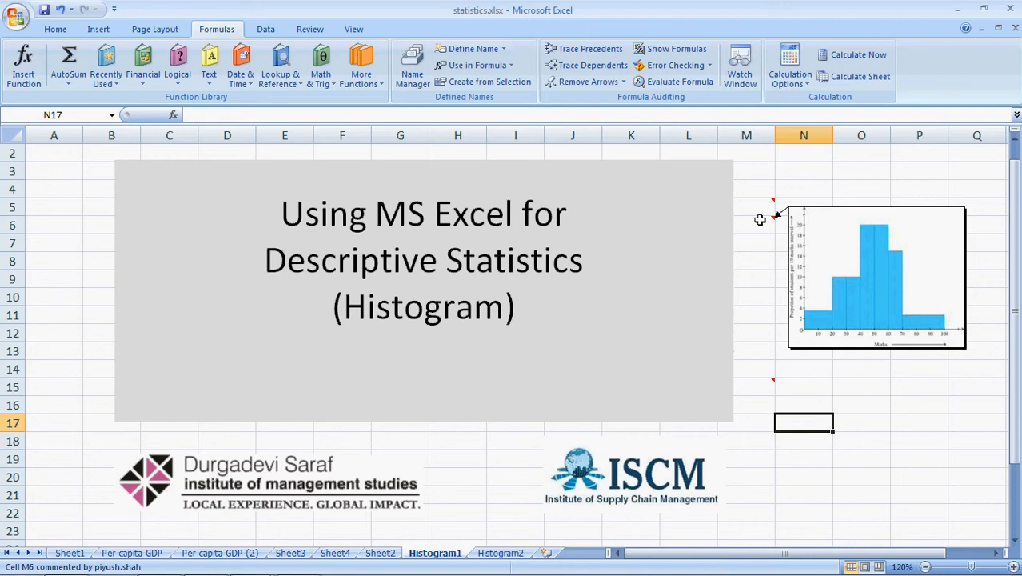
- Keep the sample histogram picture comment on cell M6 visible on the Histogram1 sheet
right_click(760, 224)
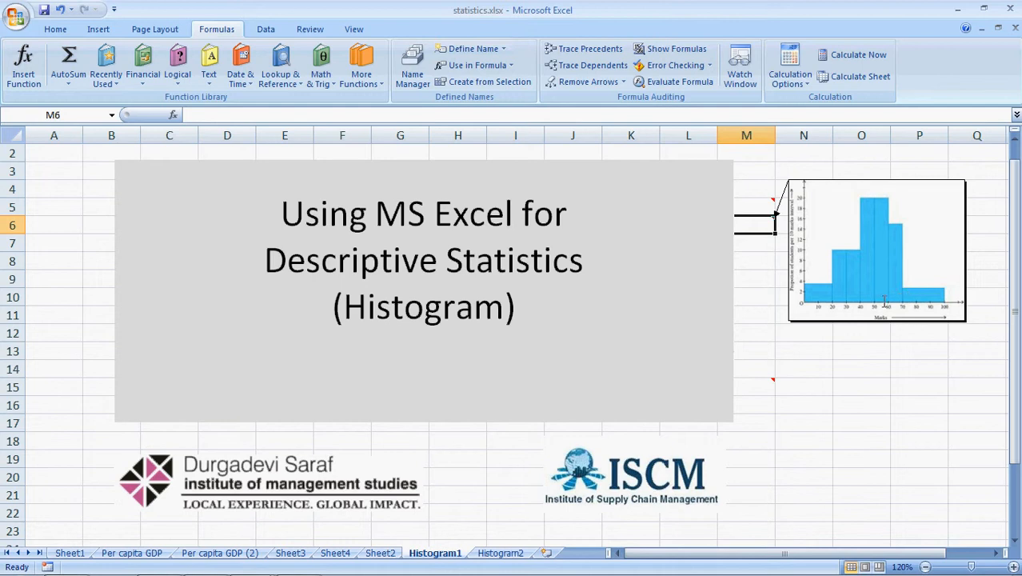
mouse_move(848, 304)
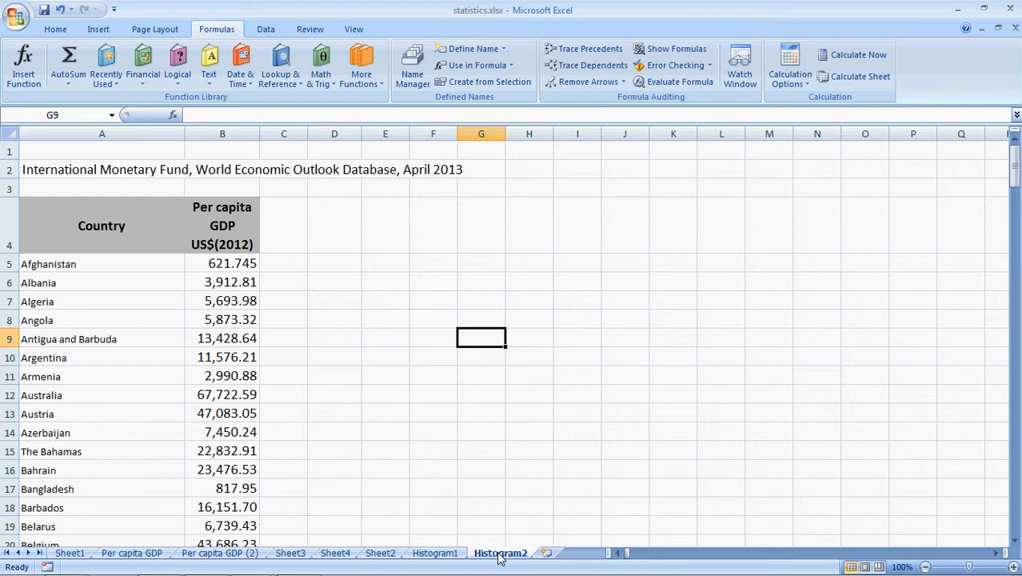
- On the Histogram2 sheet, name the per capita GDP values B5:B189 'pc_gdp'
click(232, 263)
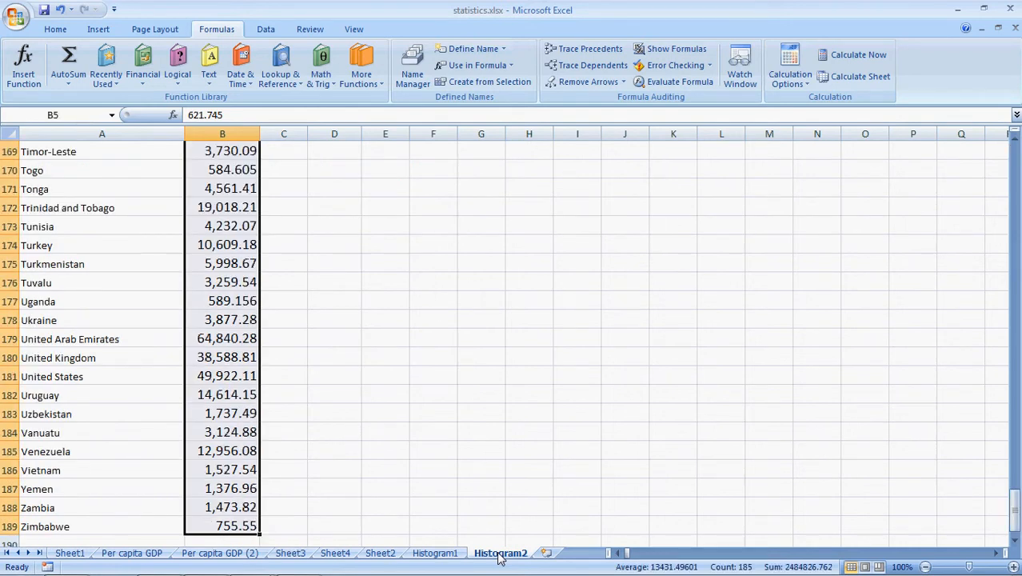
mouse_move(80, 189)
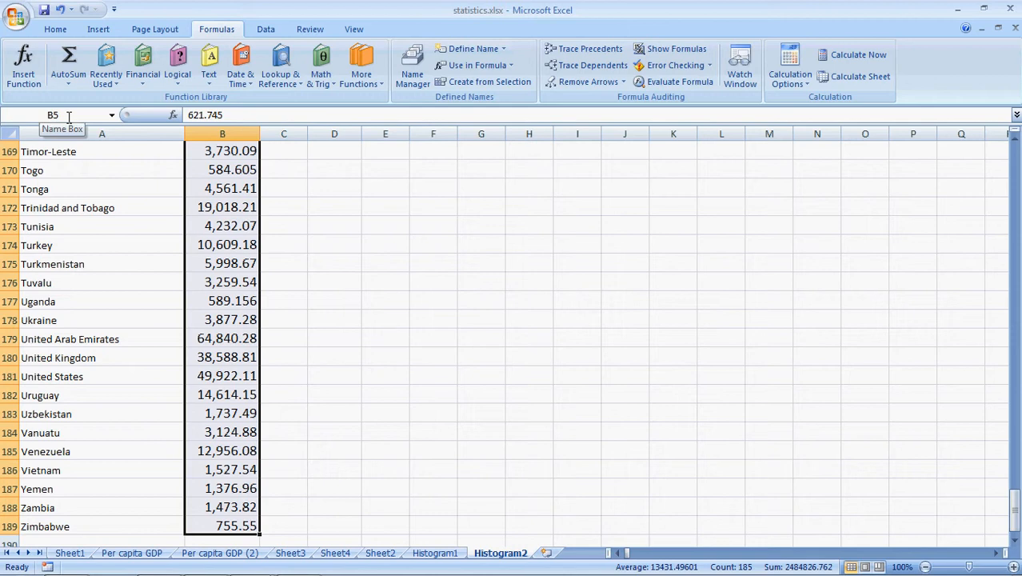
click(52, 114)
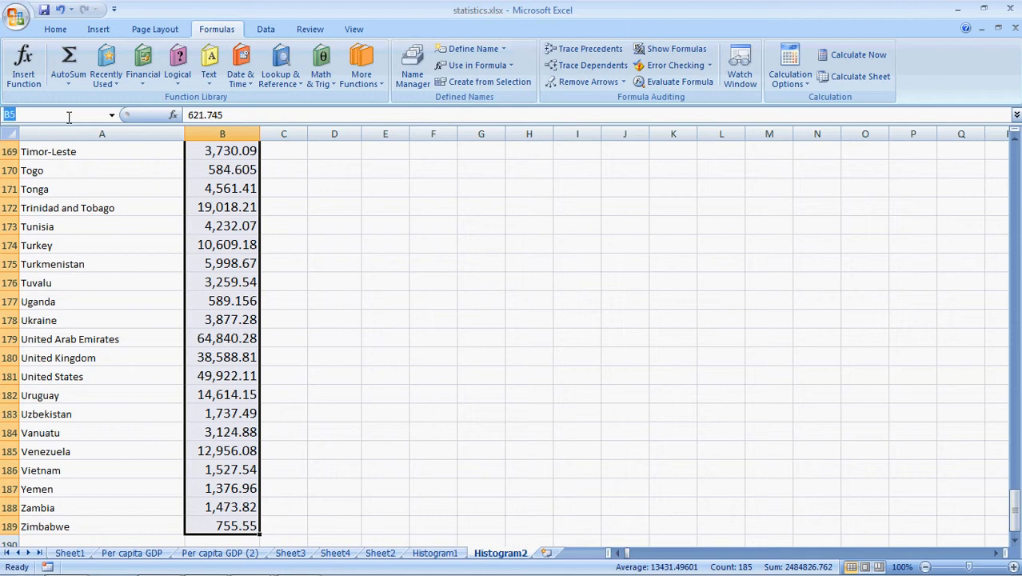
text(pc_gdp)
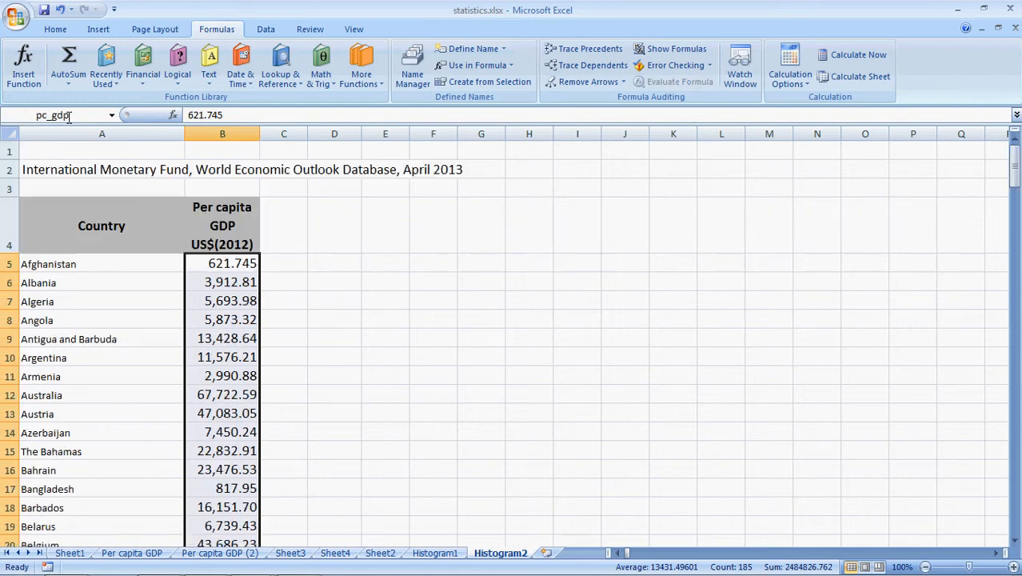
mouse_move(53, 116)
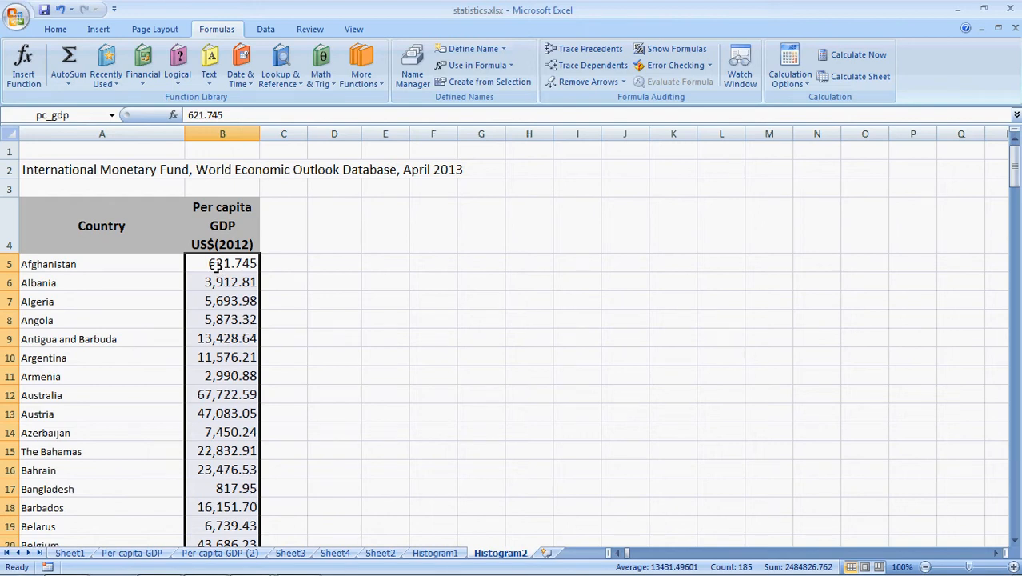
mouse_move(333, 264)
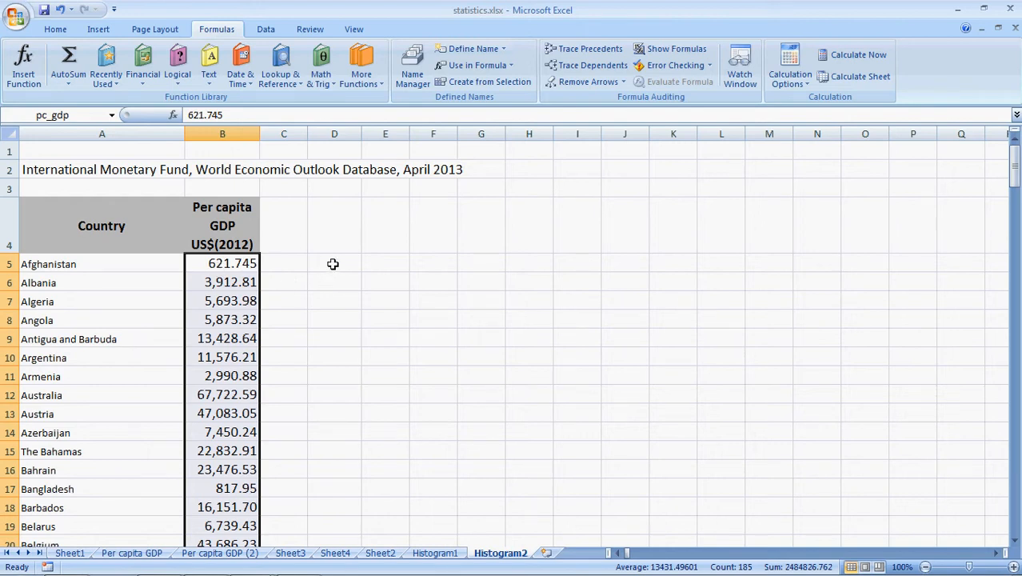
- Enter Max, Min, Range labels in D5:D7 with =MAX(pc_gdp), =MIN(pc_gdp) and =E5-E6
text(Max)
click(334, 282)
text(Min)
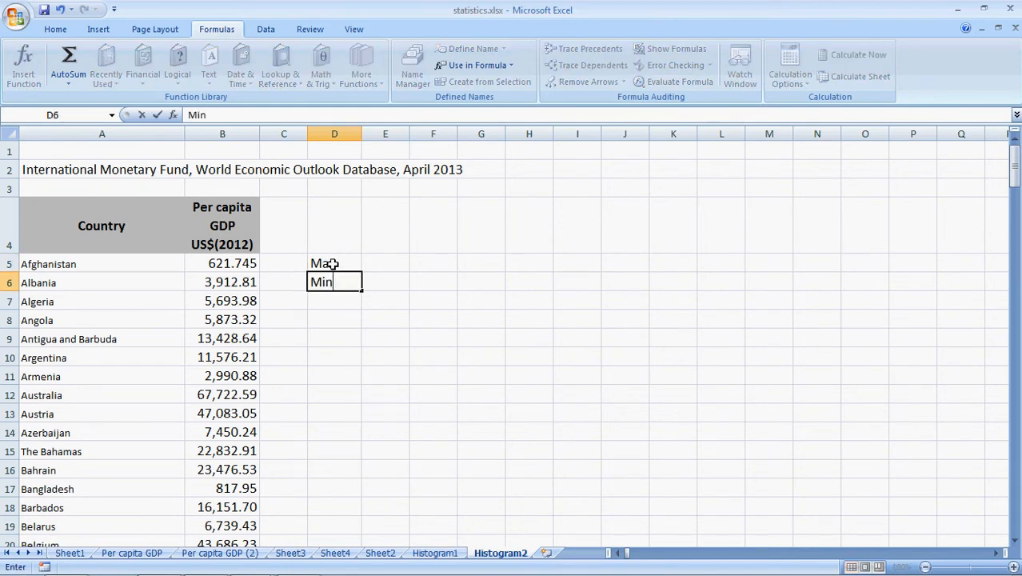
text(Ra)
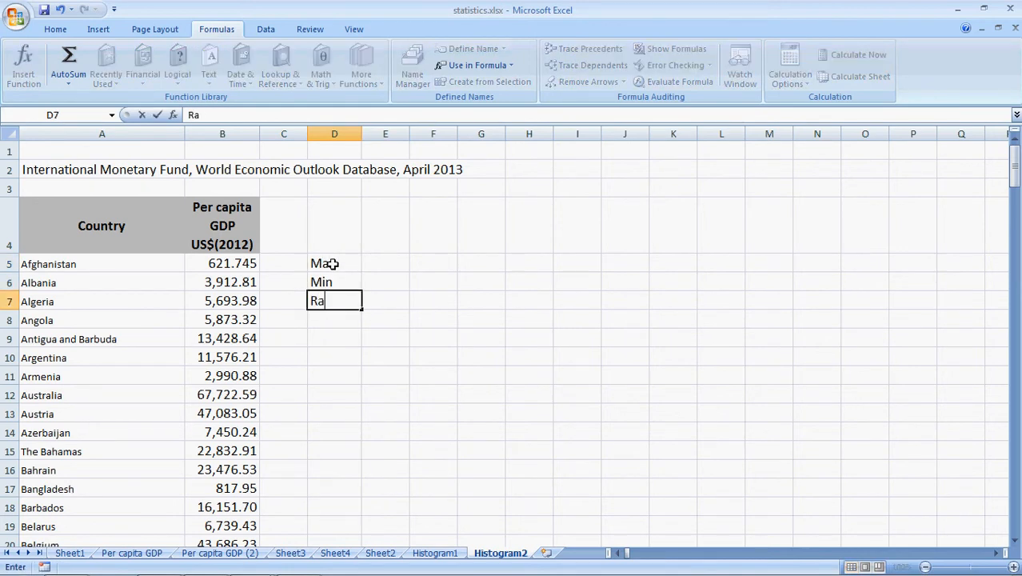
text(nge)
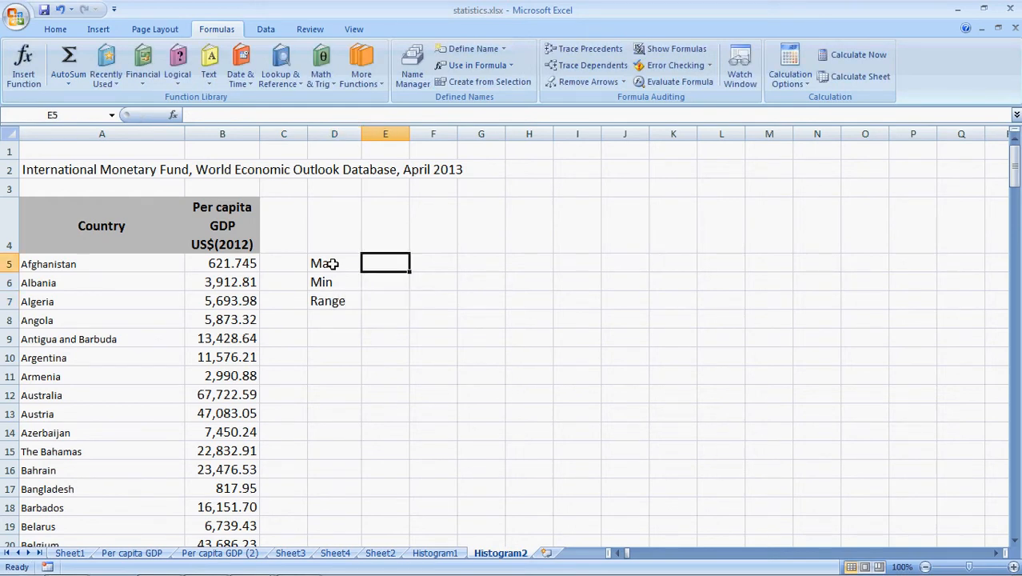
text(=)
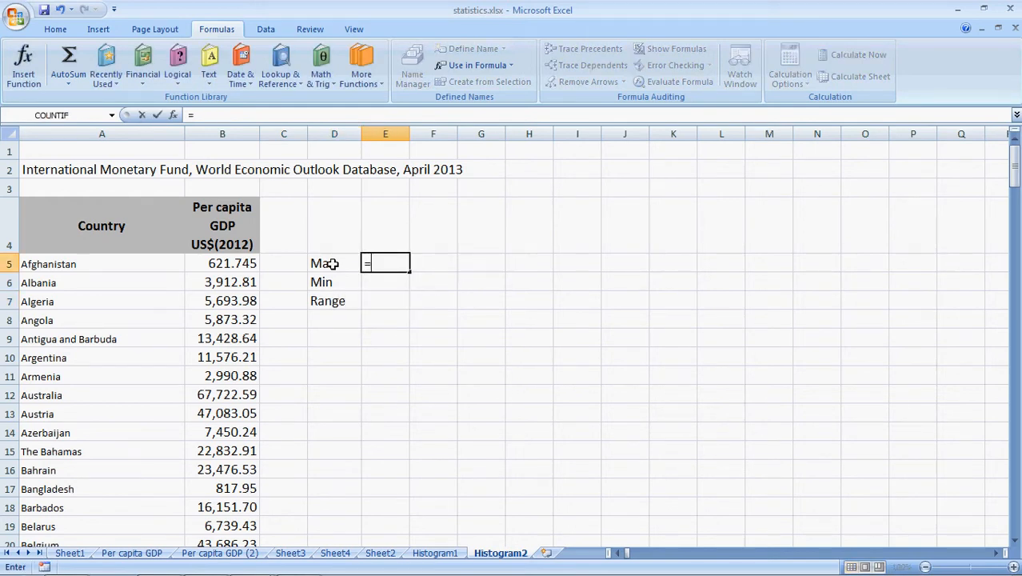
text(=max()
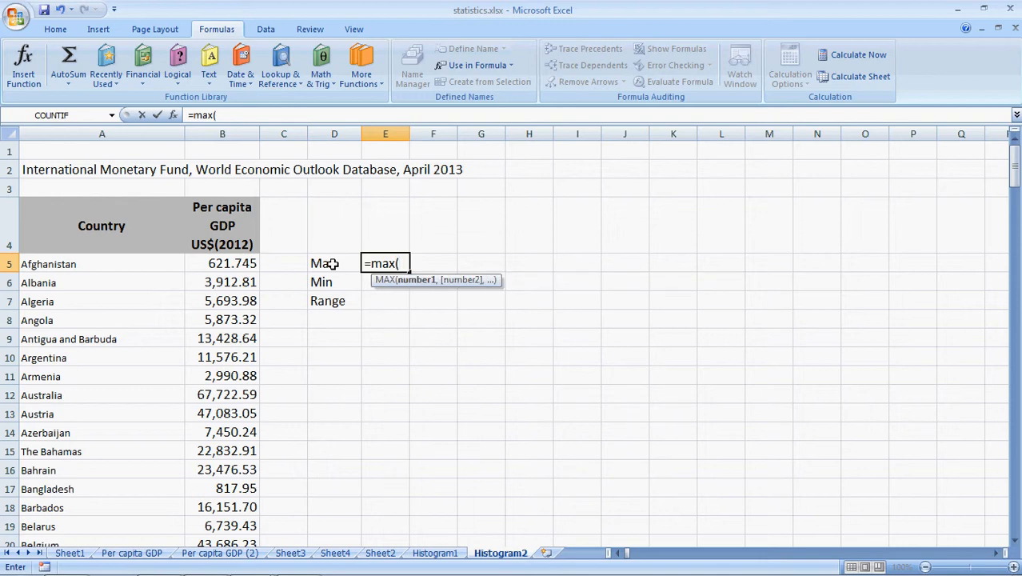
text(pc)
click(386, 281)
text(=)
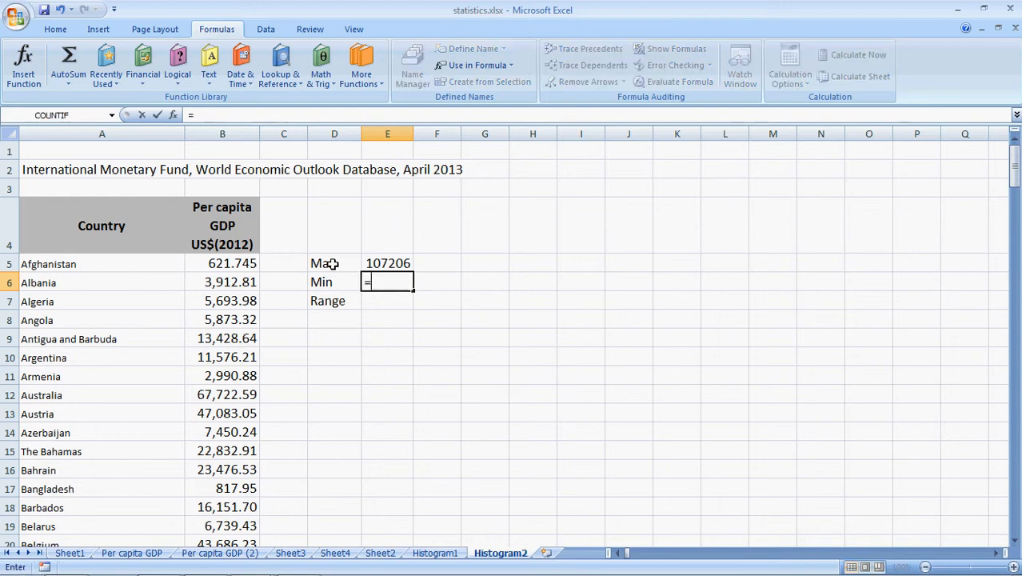
text(min)
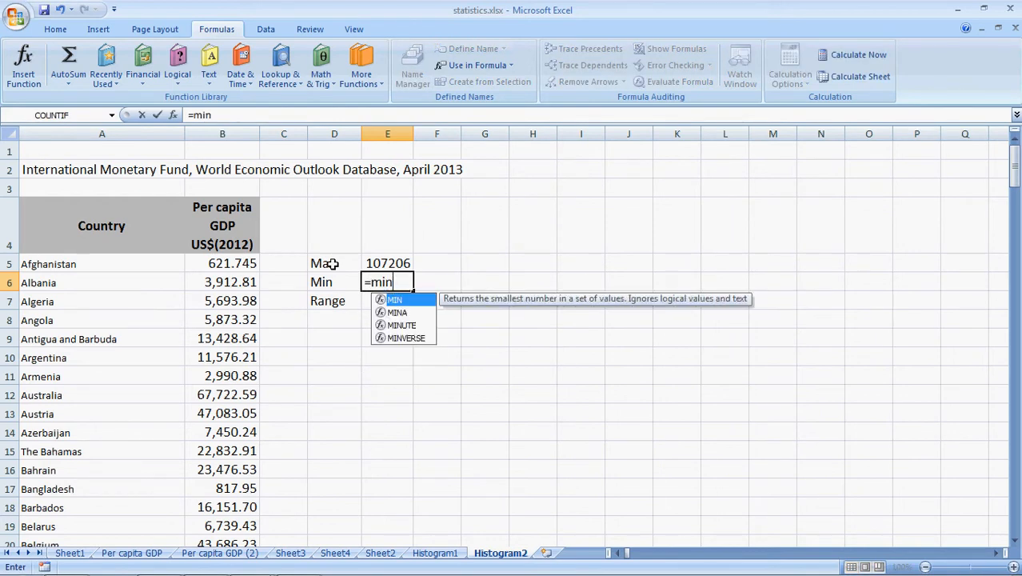
text((pc_g)
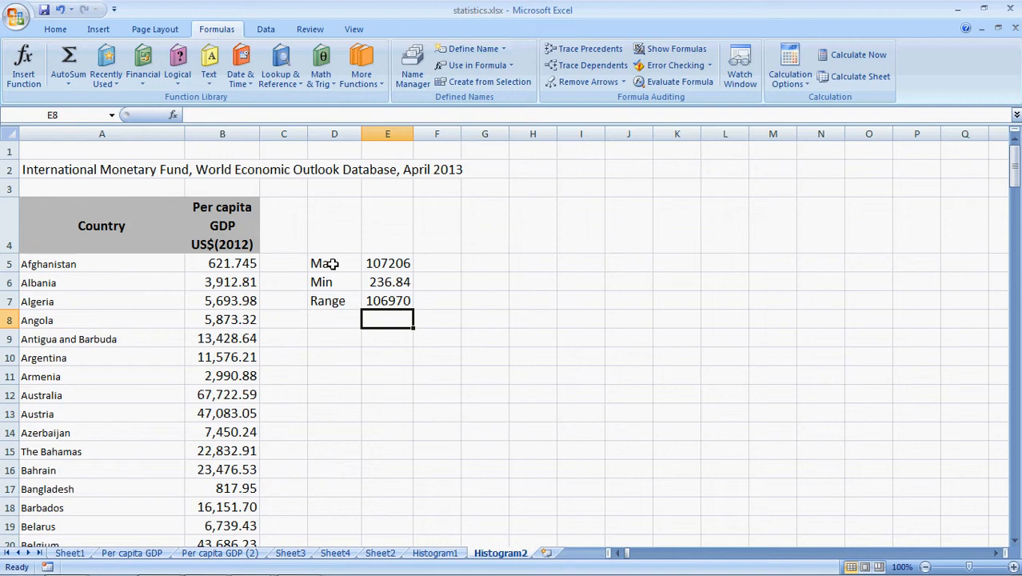
- Add an 'N intervals' label in D9 with a value of 10
click(334, 338)
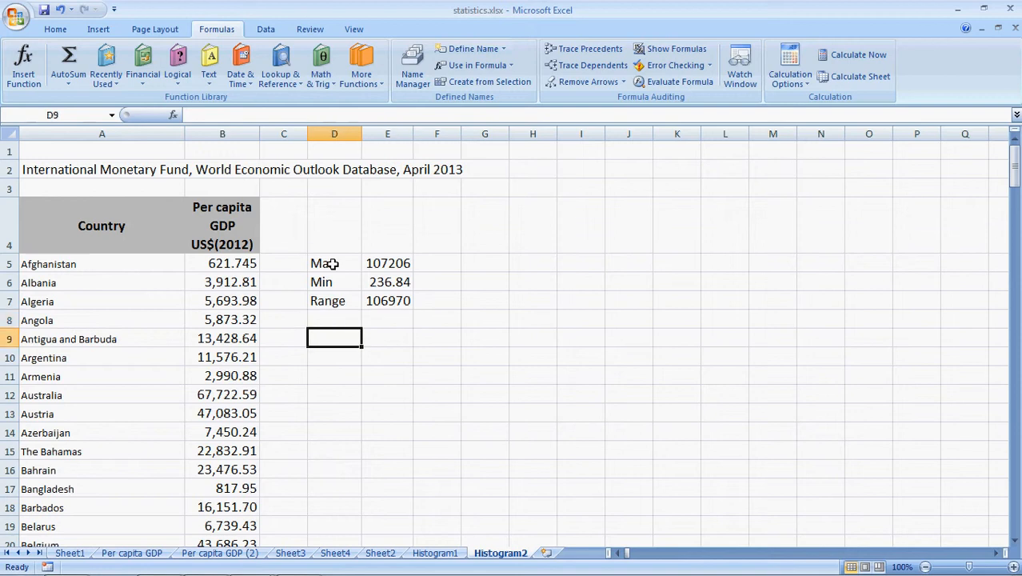
text(No o)
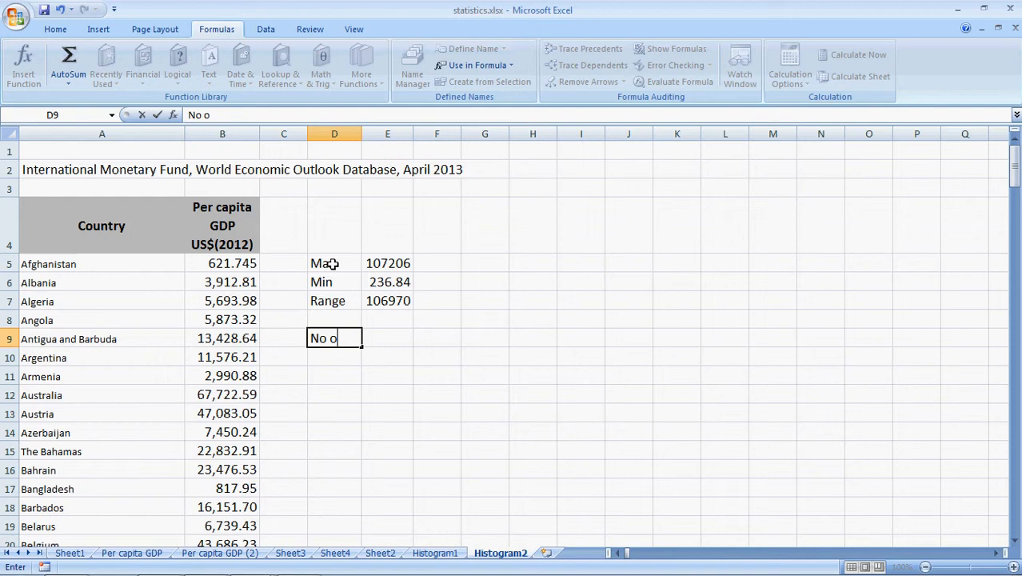
text(n inter)
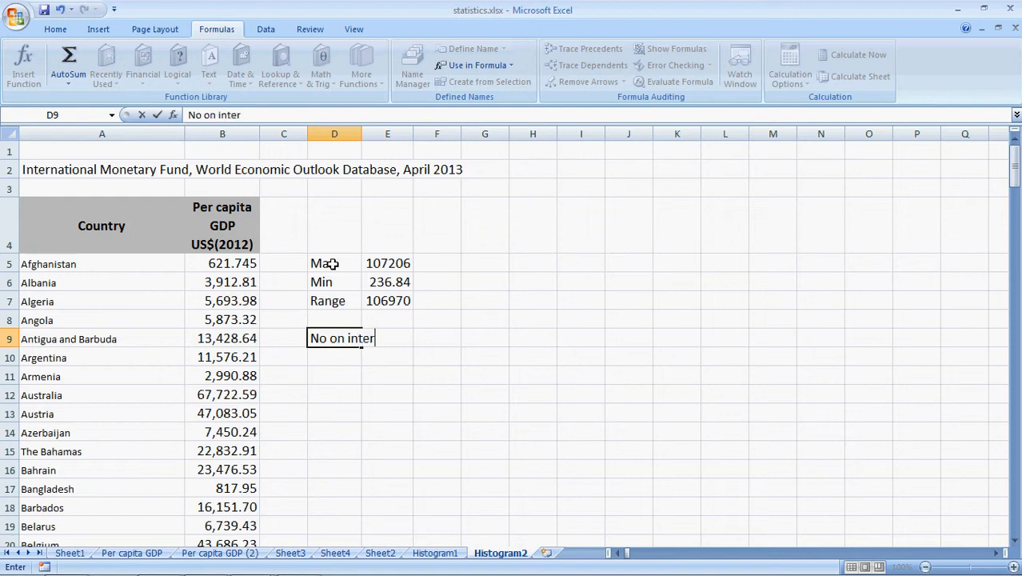
key(Backspace)
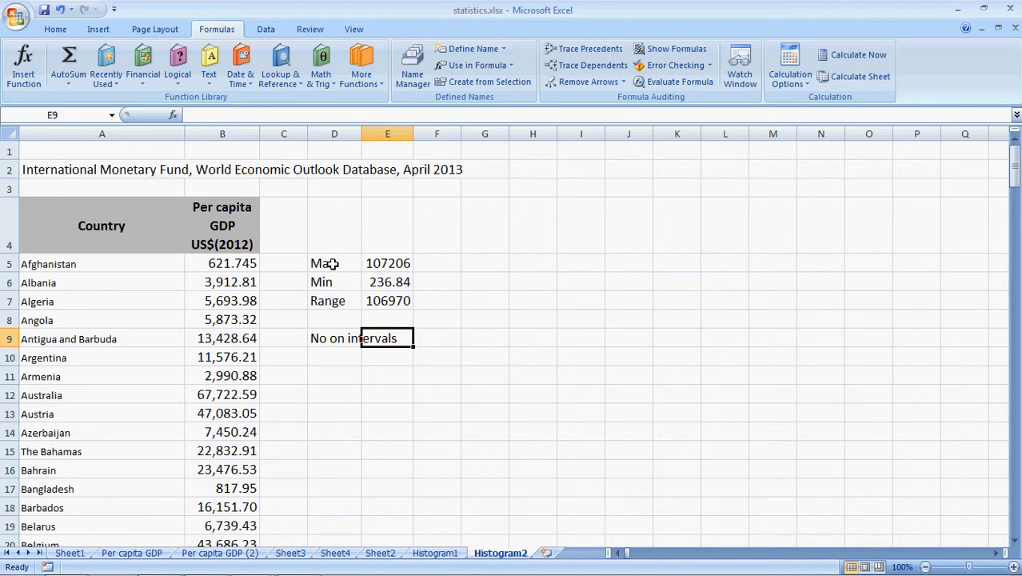
text(10)
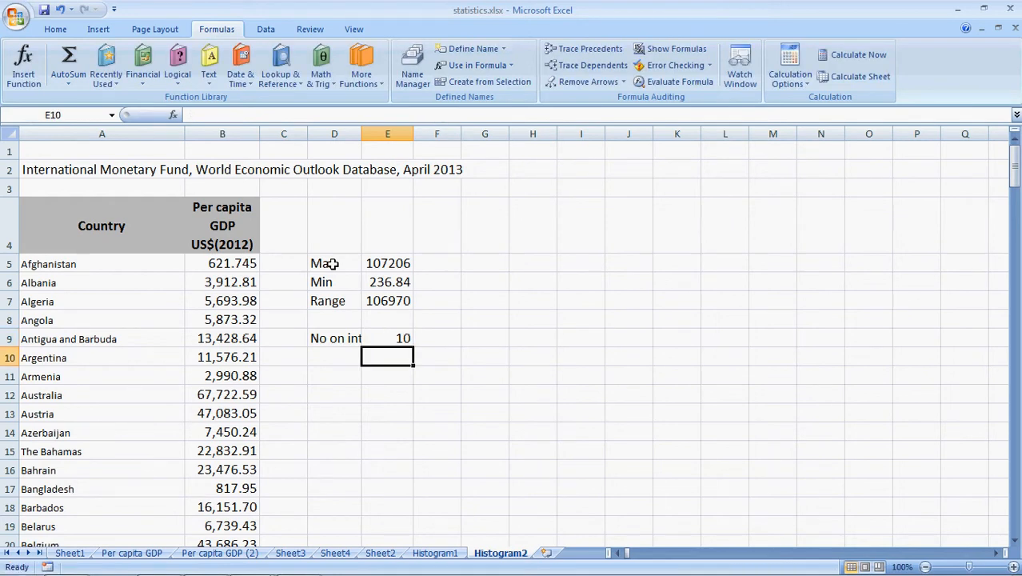
- Add a 'one interval' label and compute the interval width =E7/E9, giving 10697
text(o)
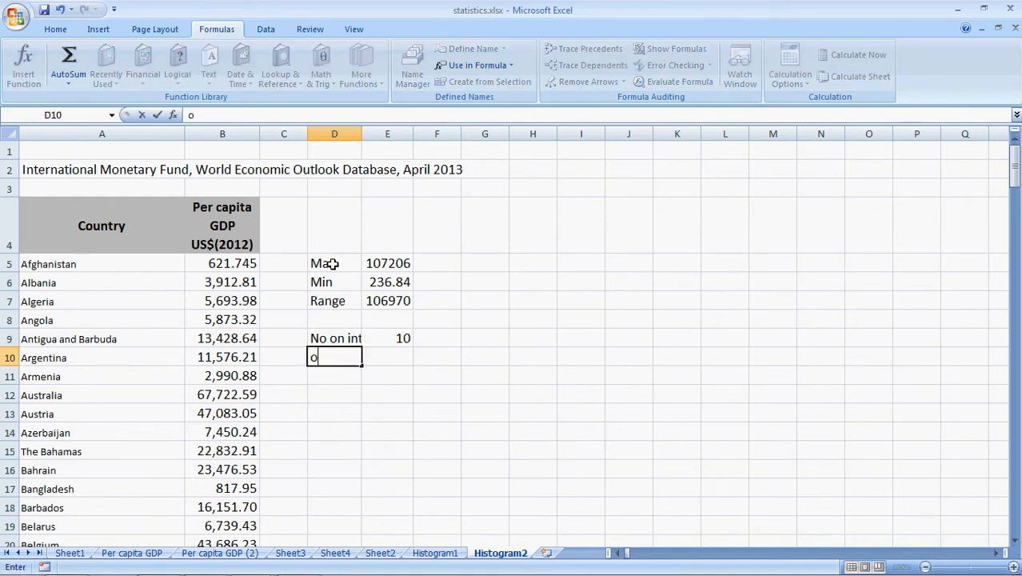
text(ne inter)
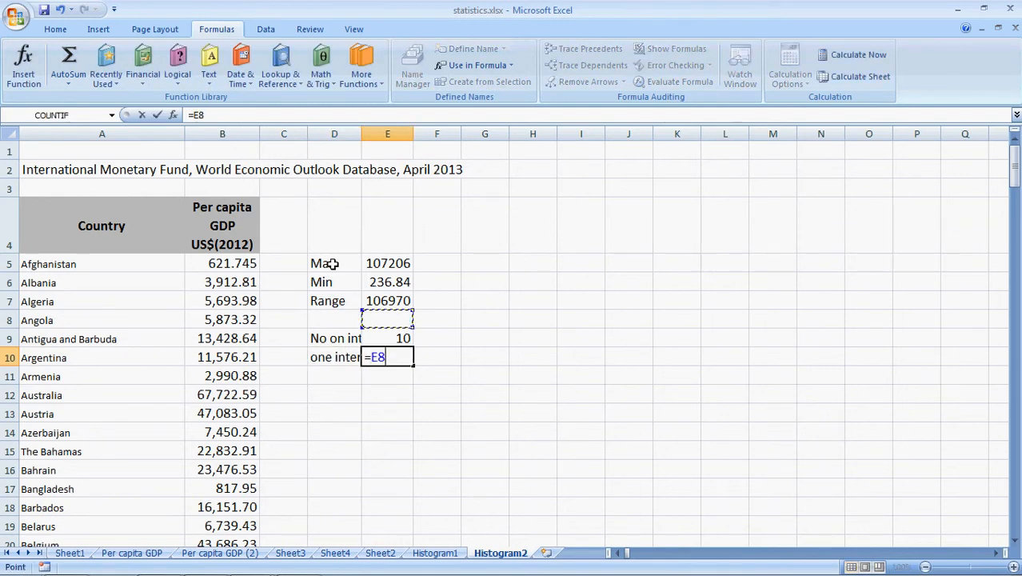
click(387, 300)
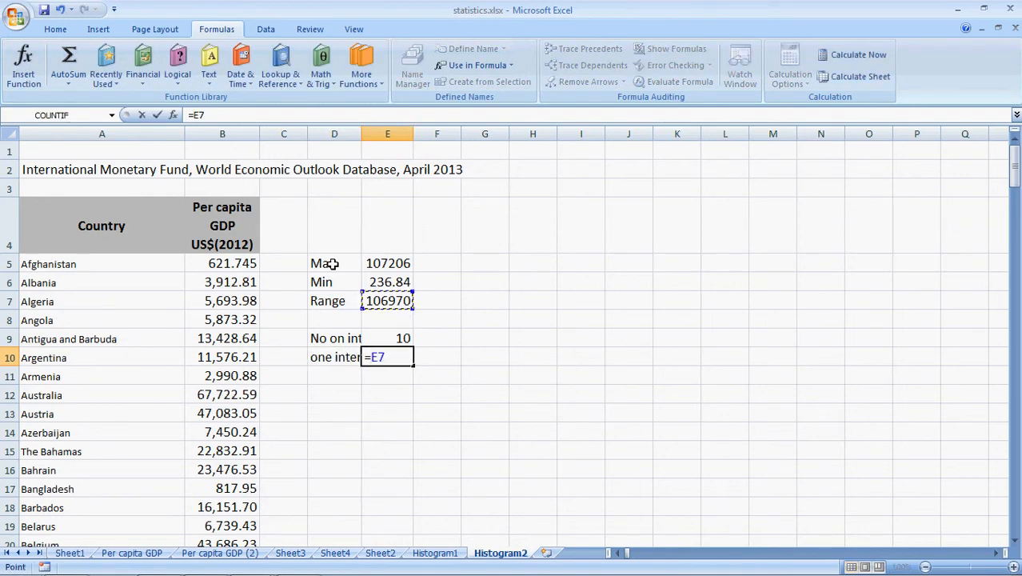
text(/)
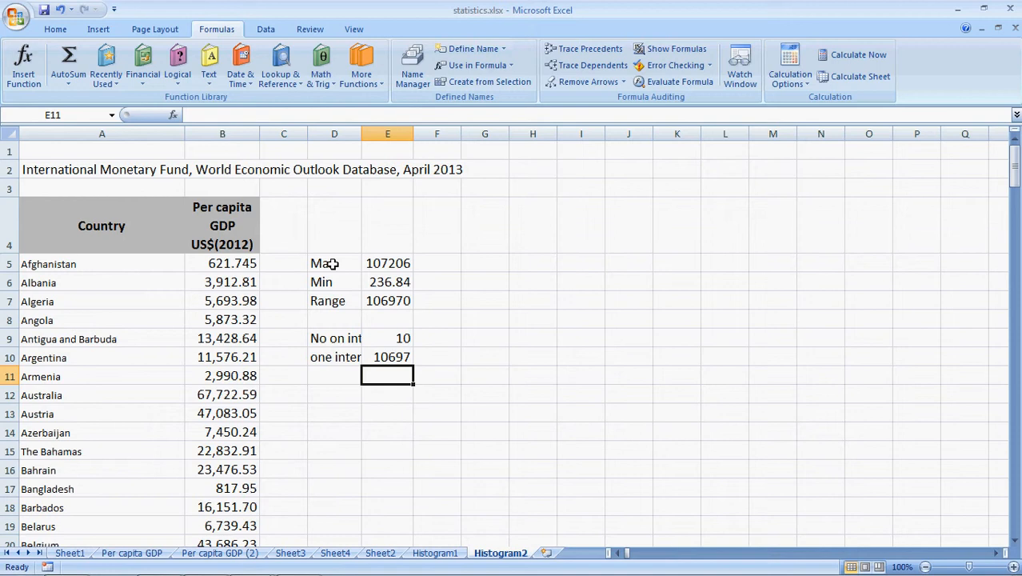
click(436, 394)
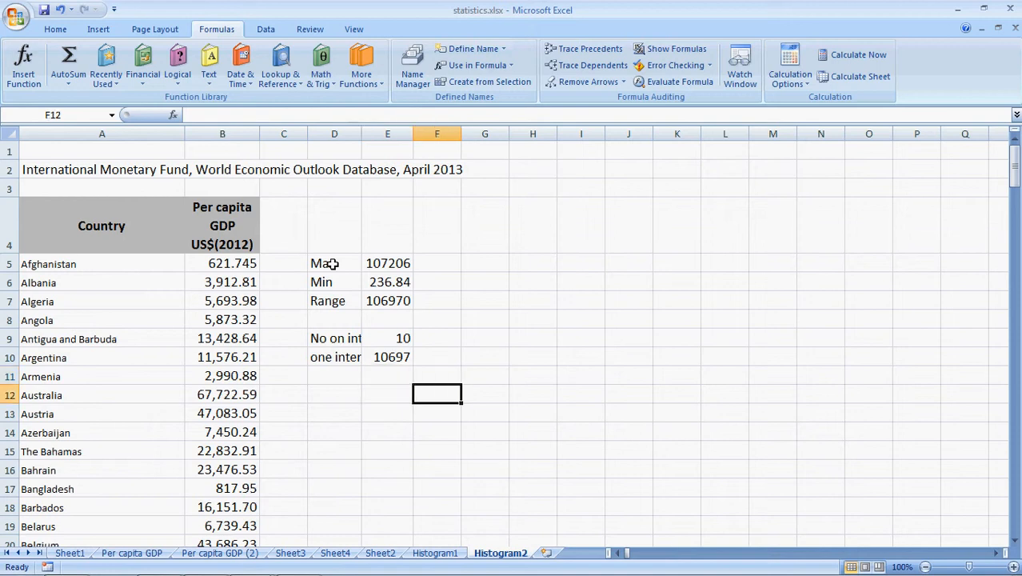
click(437, 319)
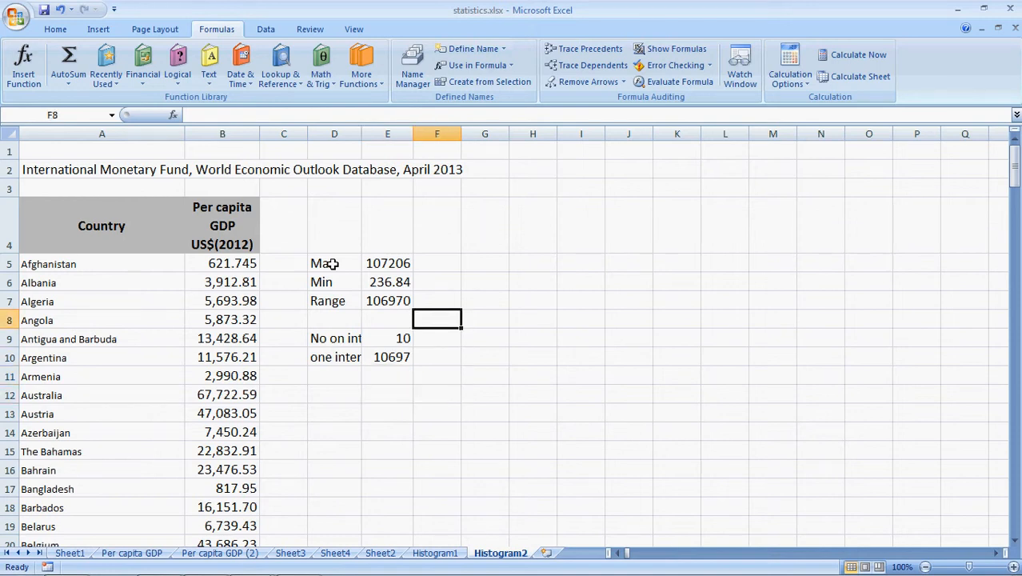
- Add a Bins heading in G4 and fill bins from 10000 to 110000 in steps of 10000
text(Bins)
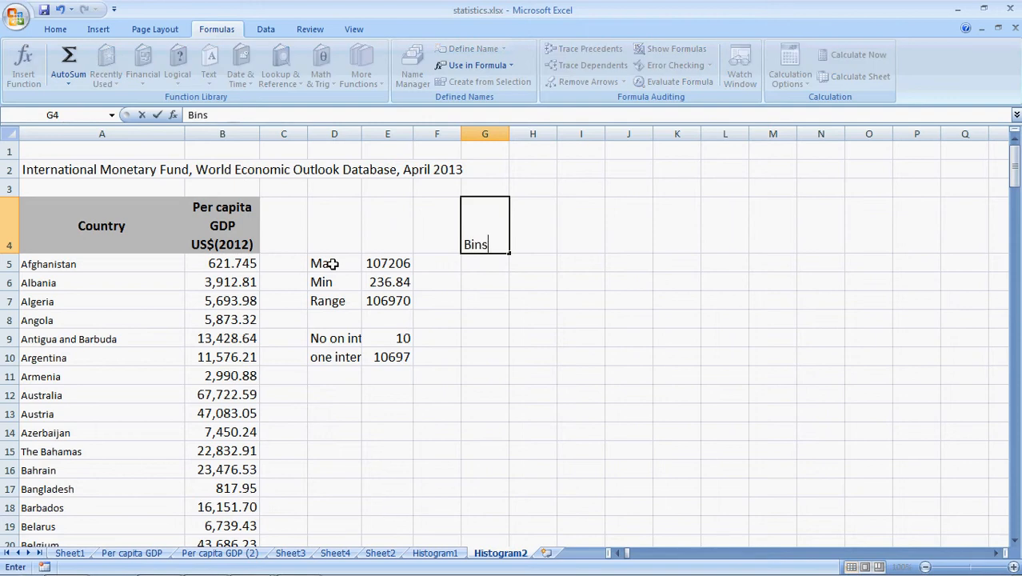
key(Return)
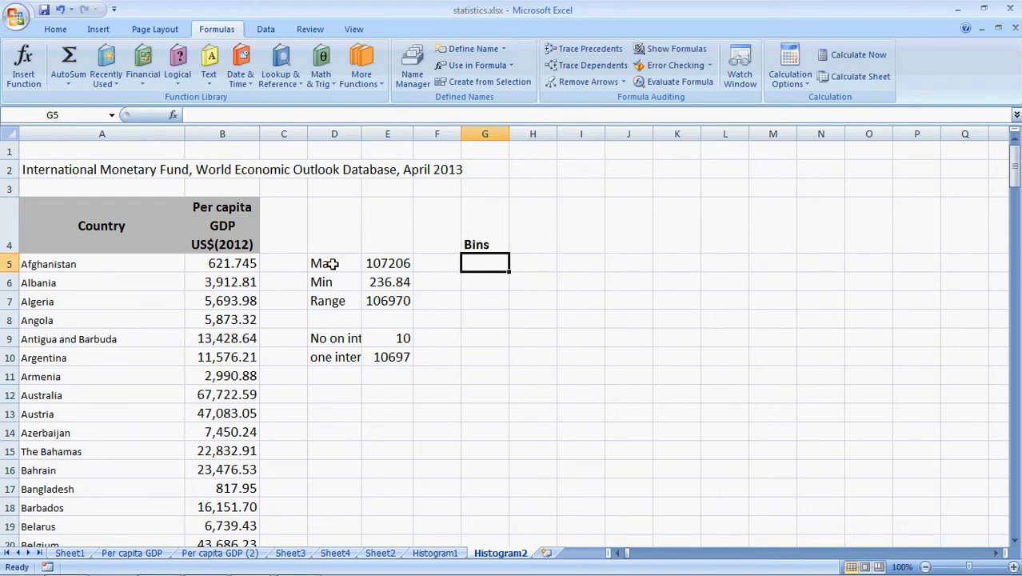
text(10)
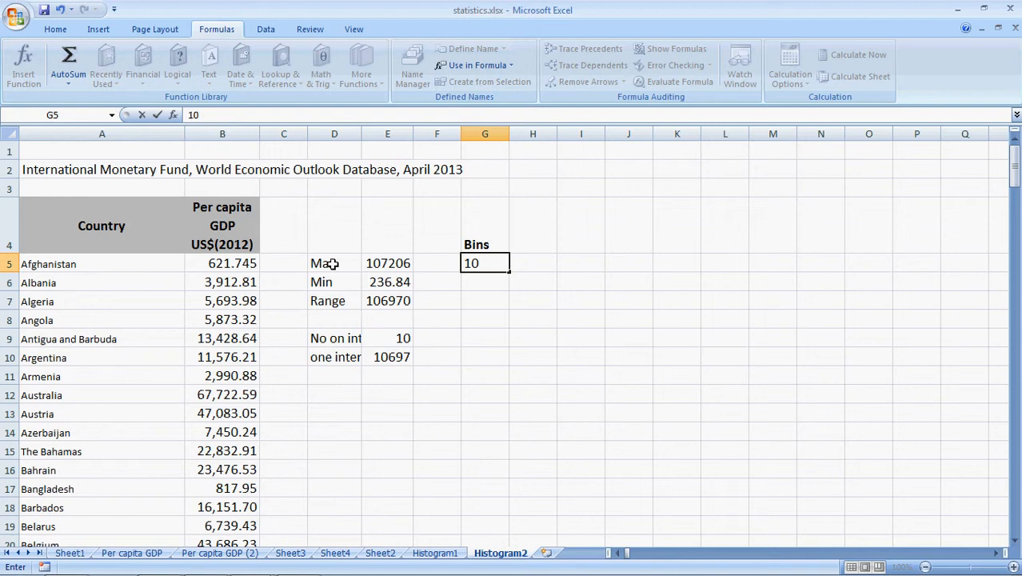
text(10000)
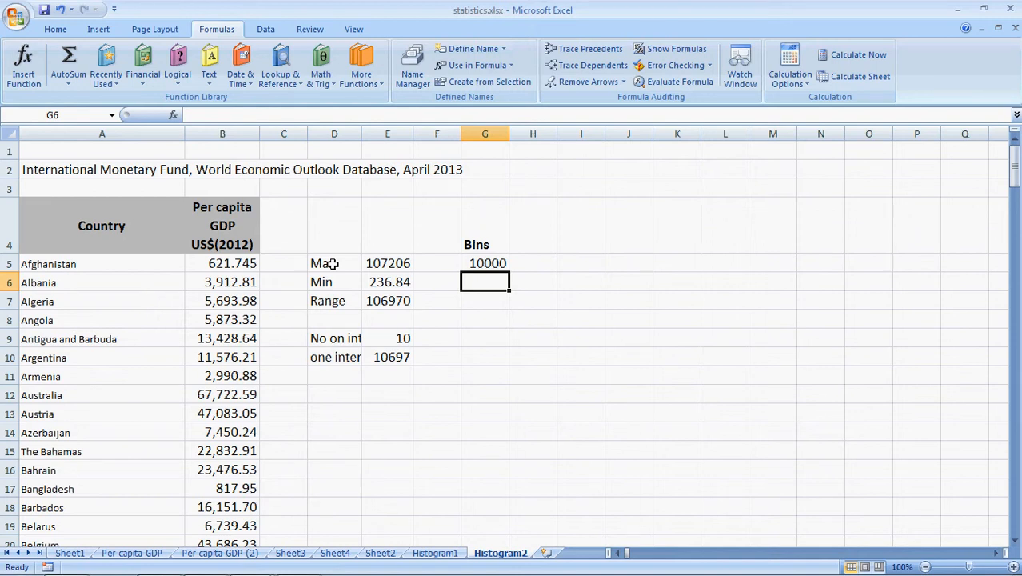
text(20000)
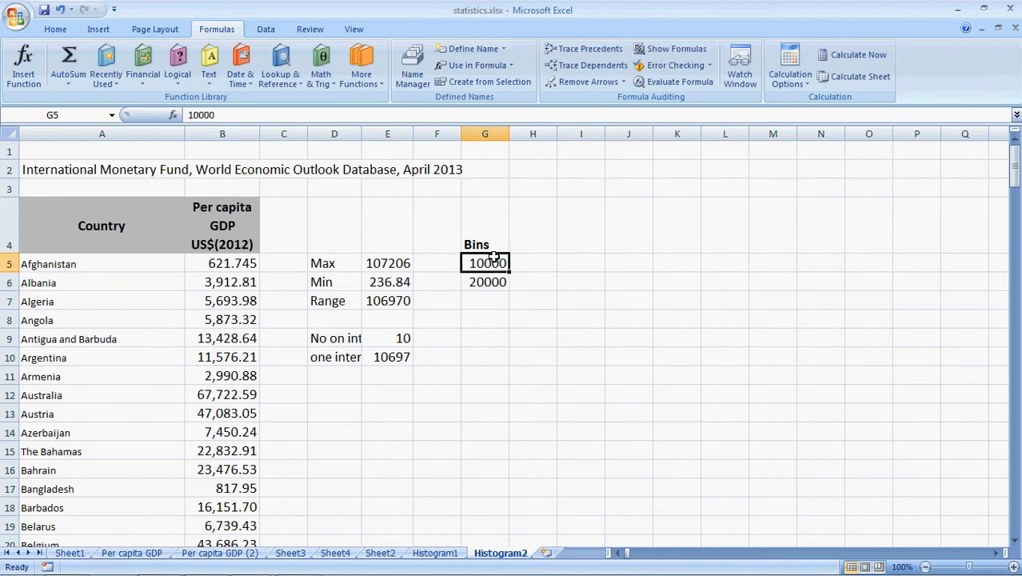
drag(484, 263, 488, 281)
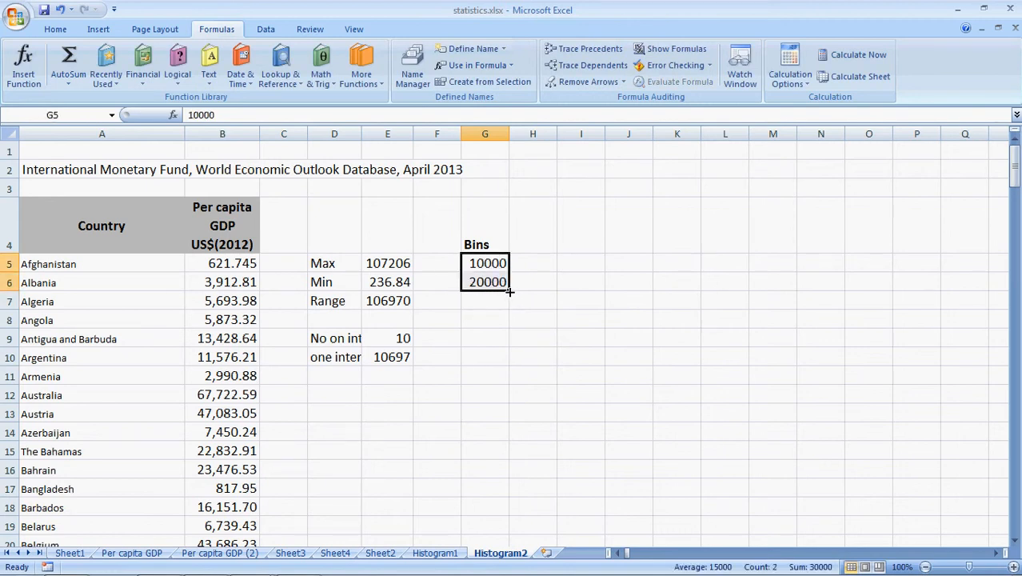
drag(510, 288, 512, 434)
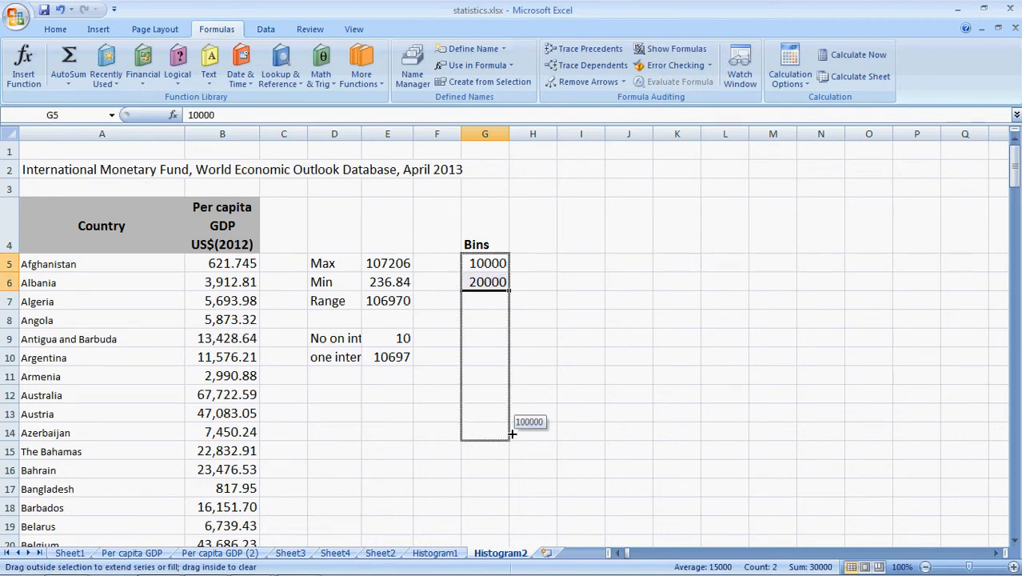
drag(484, 272, 496, 452)
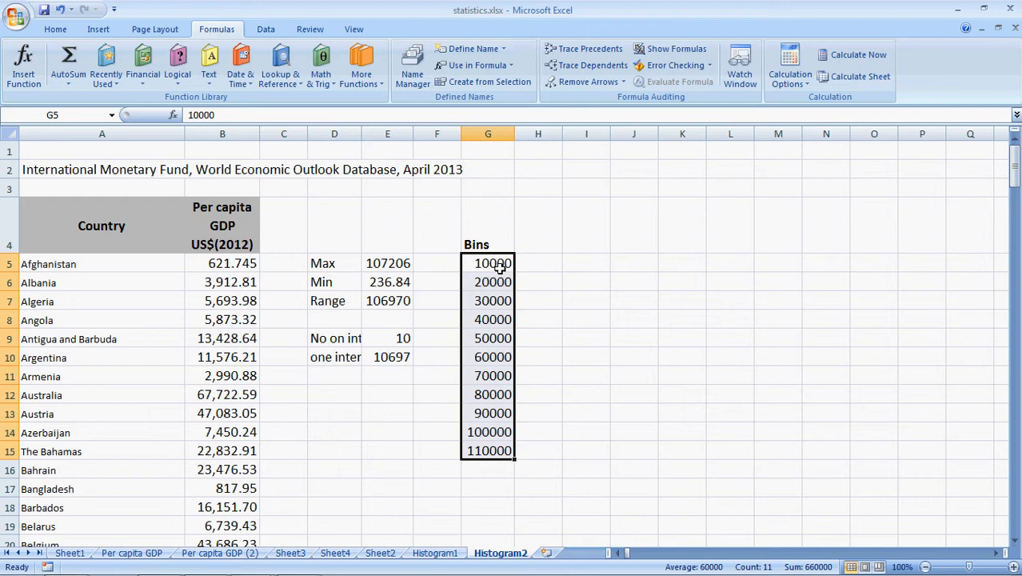
- Name the bin values G5:G15 'bins'
click(52, 114)
text(bins)
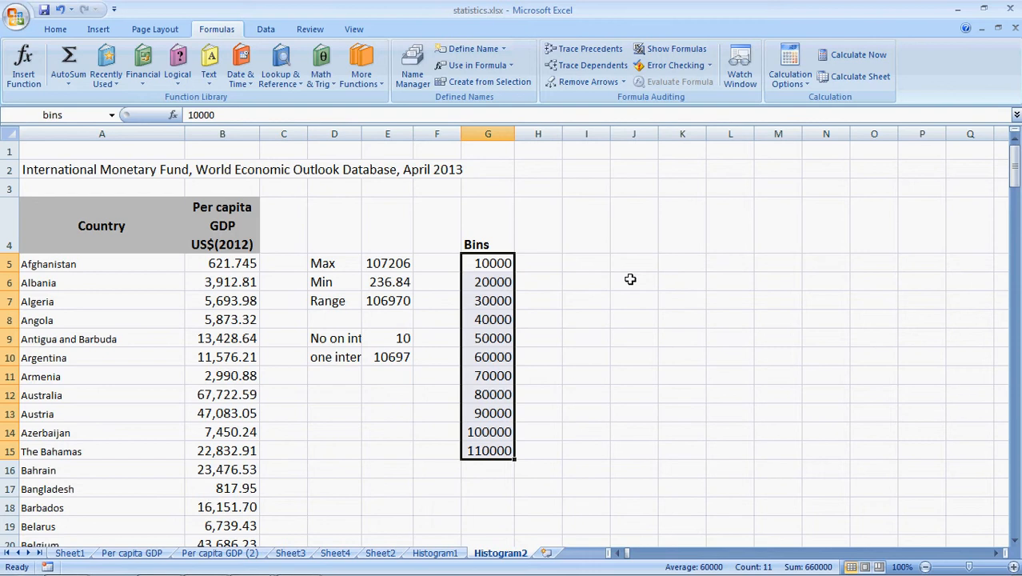
click(265, 29)
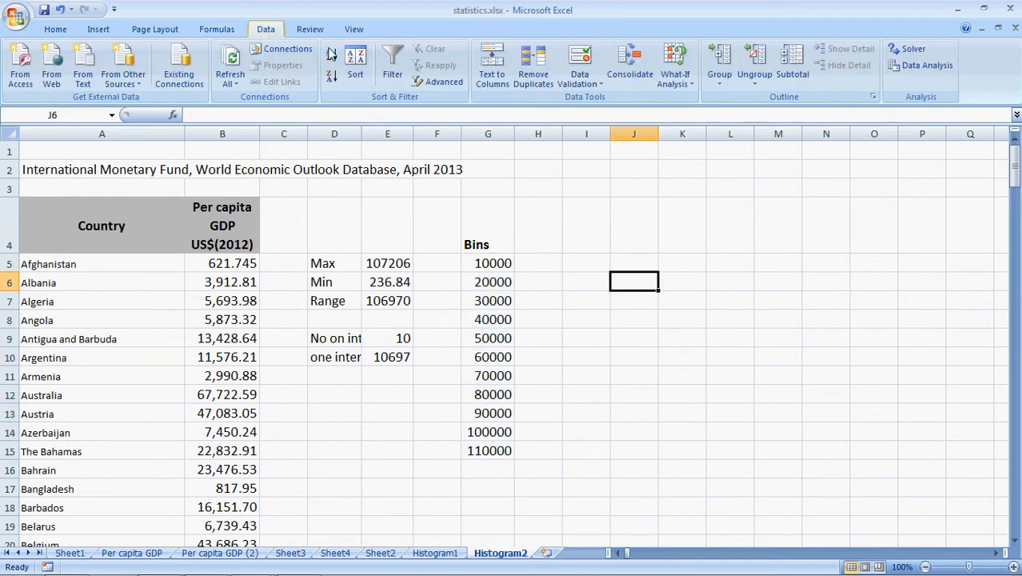
- Run the Histogram tool on pc_gdp with bins, output at $I$5, cumulative percentage and chart
click(926, 65)
text(pc_gdp)
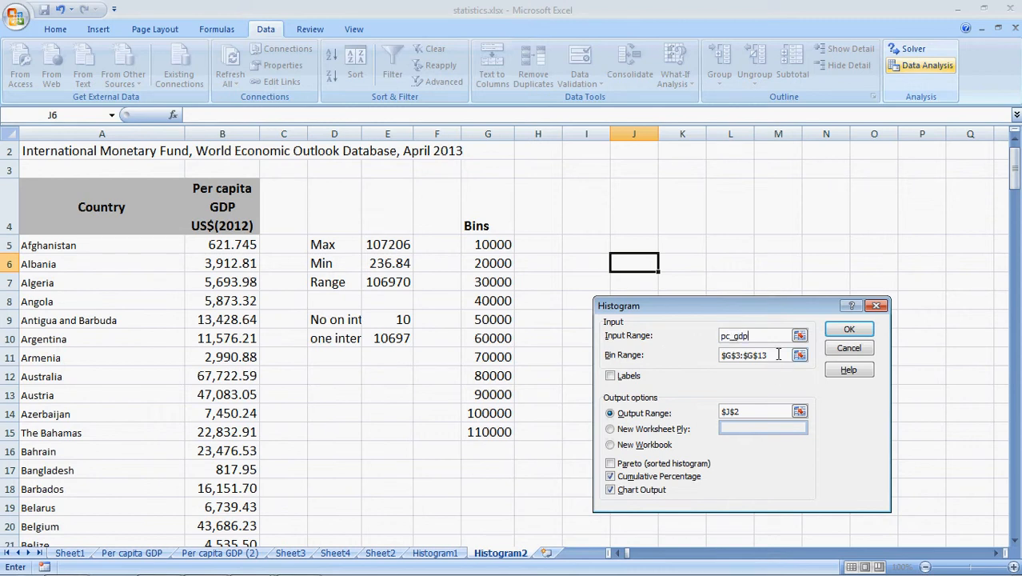
text(bins)
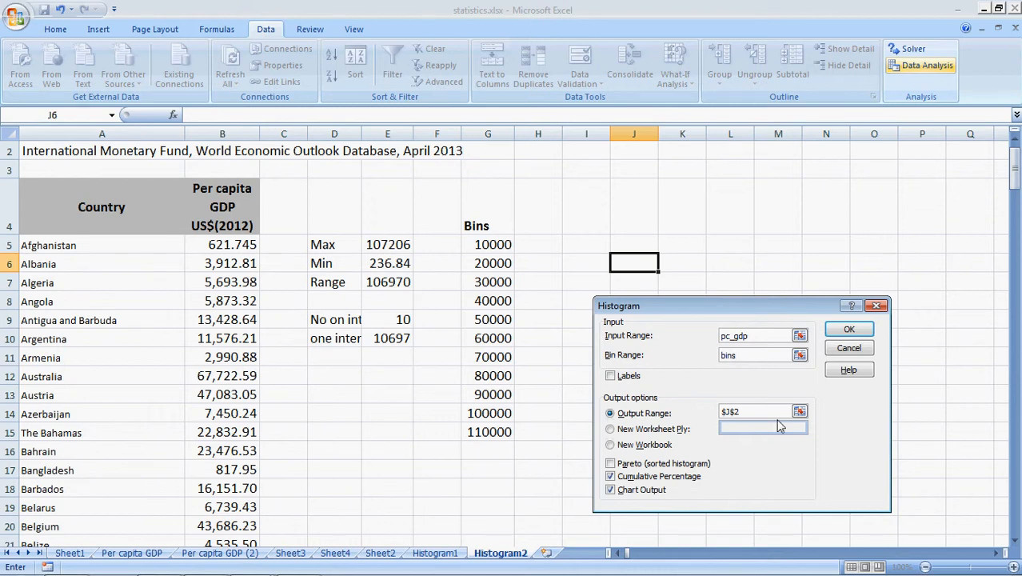
click(756, 411)
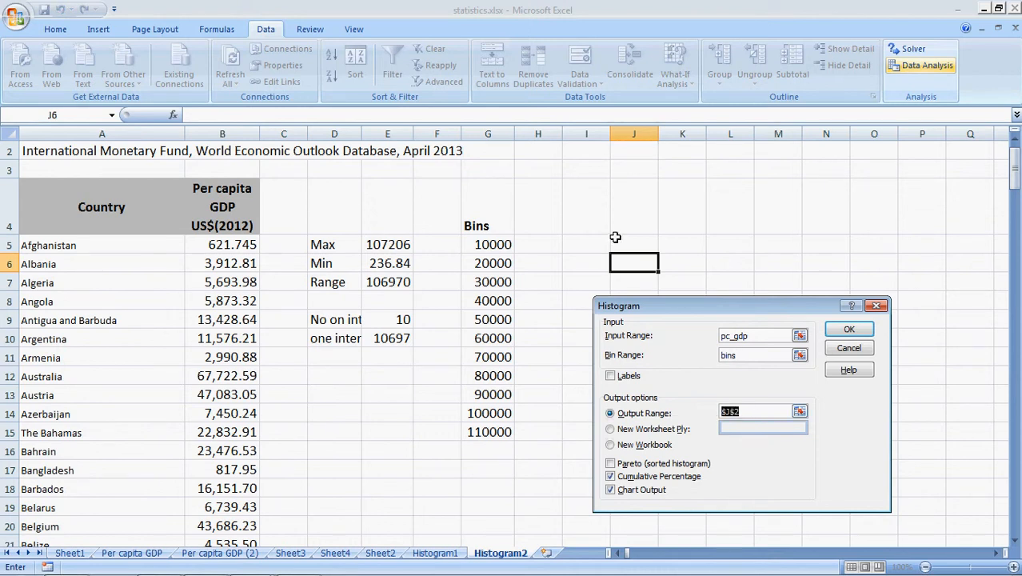
mouse_move(586, 245)
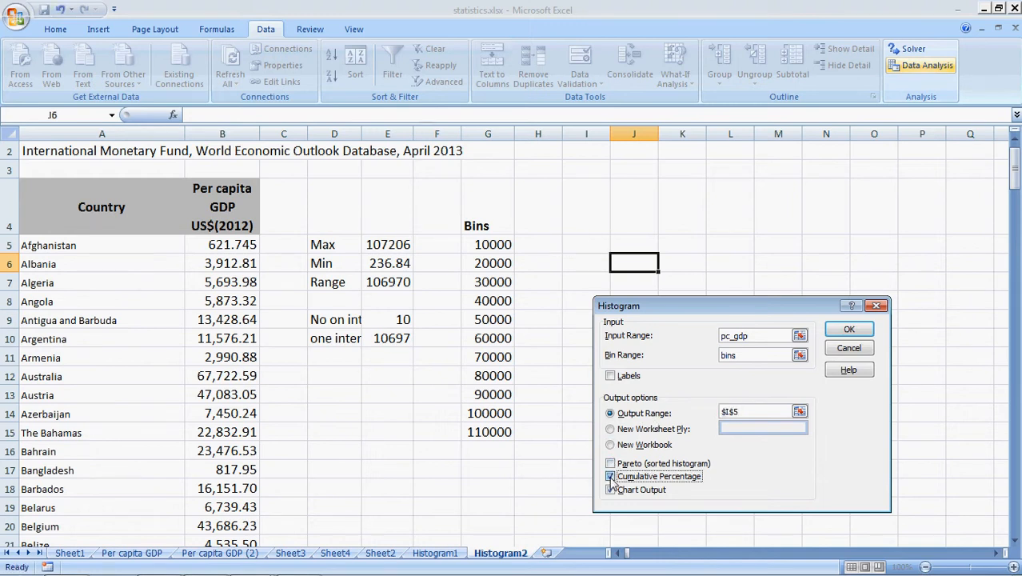
click(610, 490)
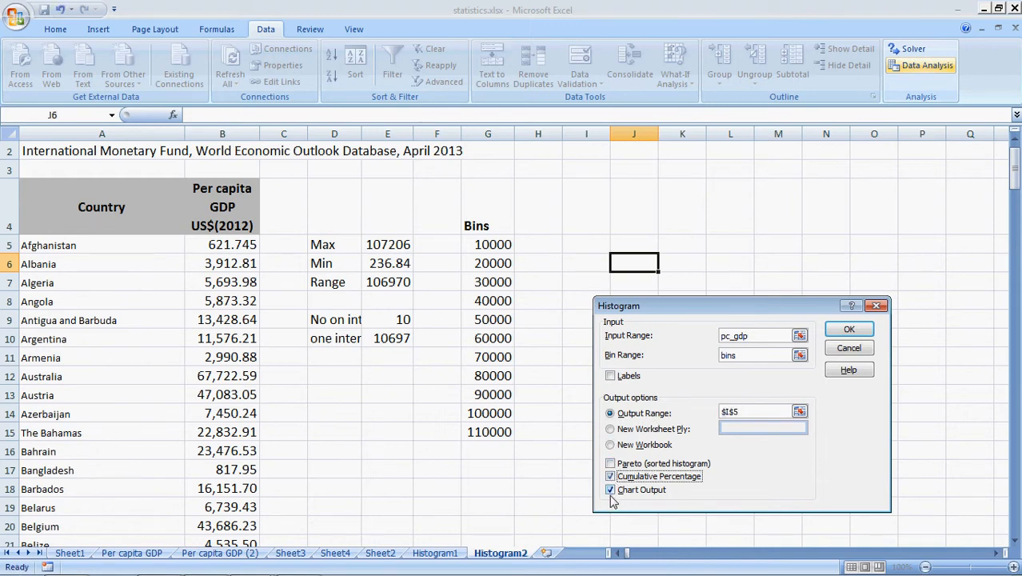
mouse_move(634, 504)
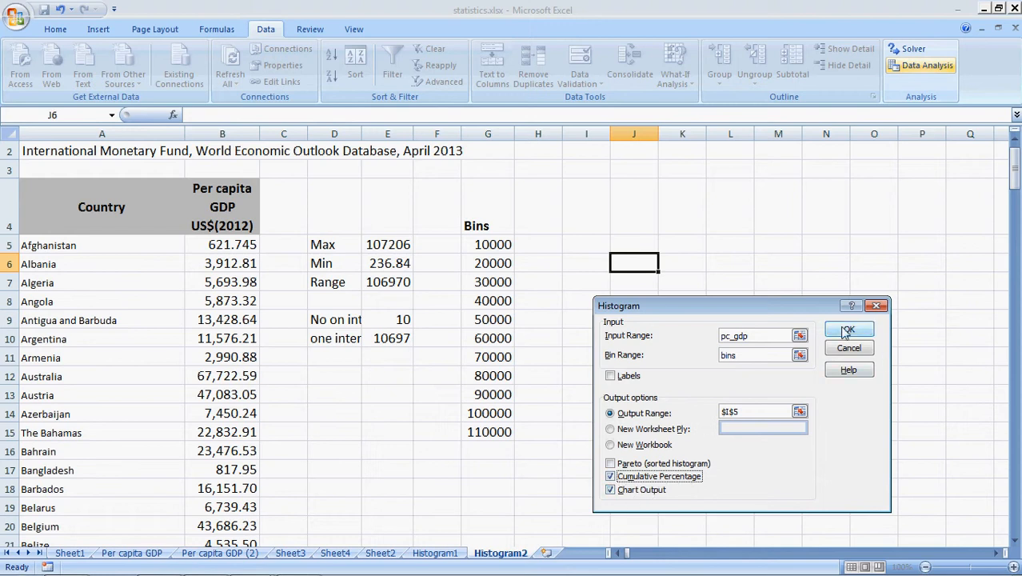
click(849, 330)
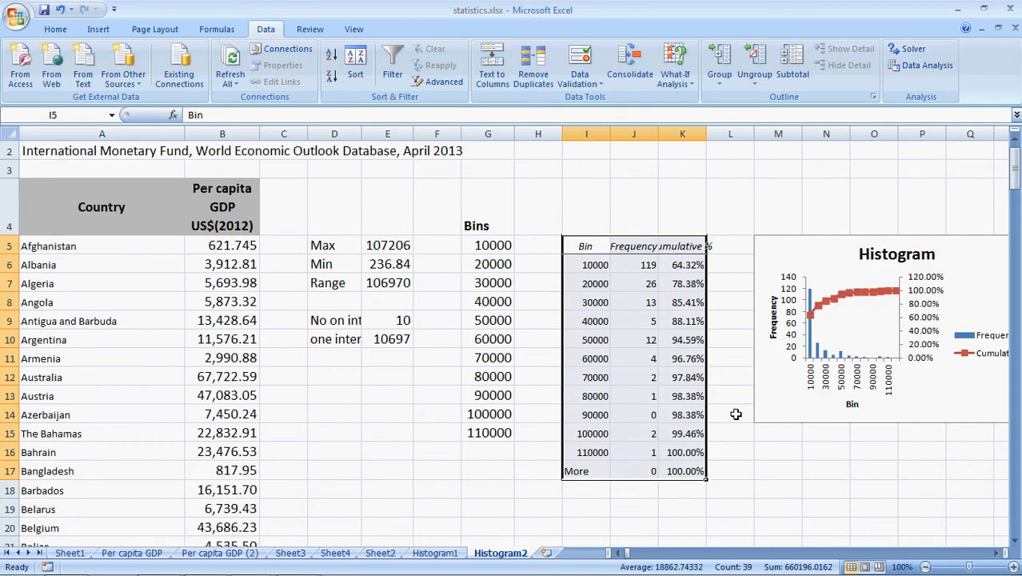
mouse_move(636, 191)
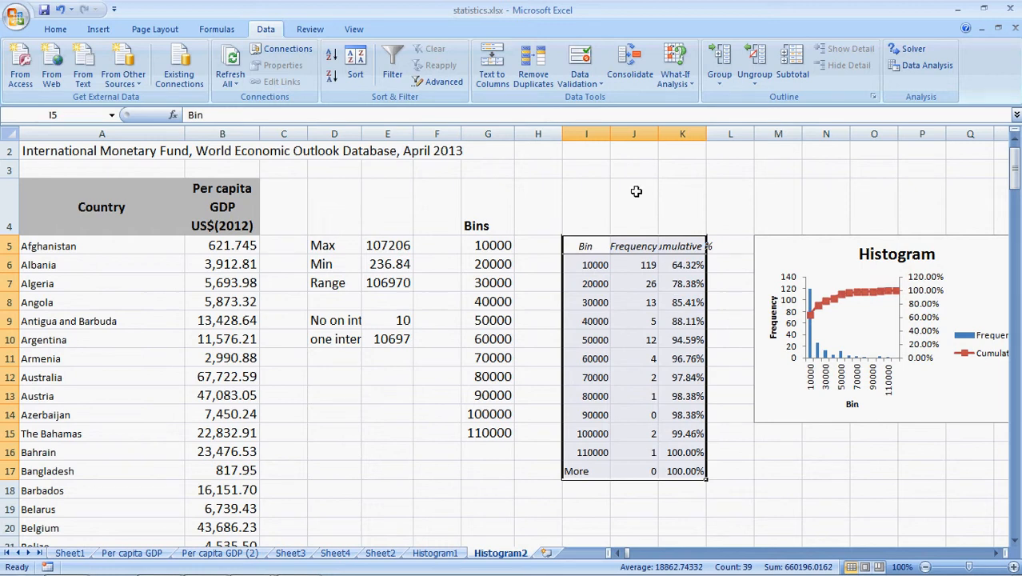
- Switch to the Home ribbon beside the finished histogram table and chart
click(55, 29)
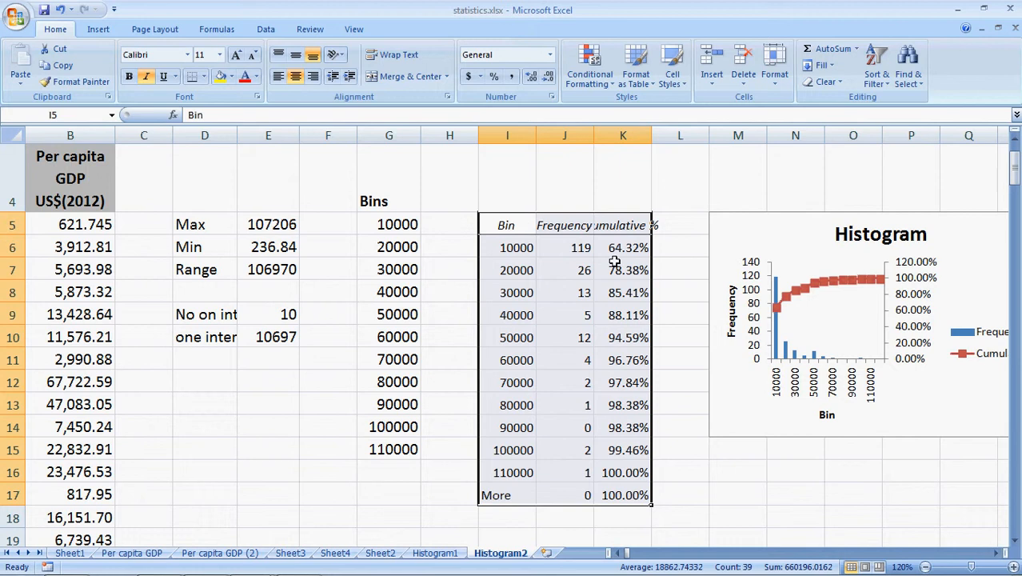
- Review the frequency table: 26 values in the 20000 bin (78.38%), 13 in 30000 (85.41%)
click(516, 247)
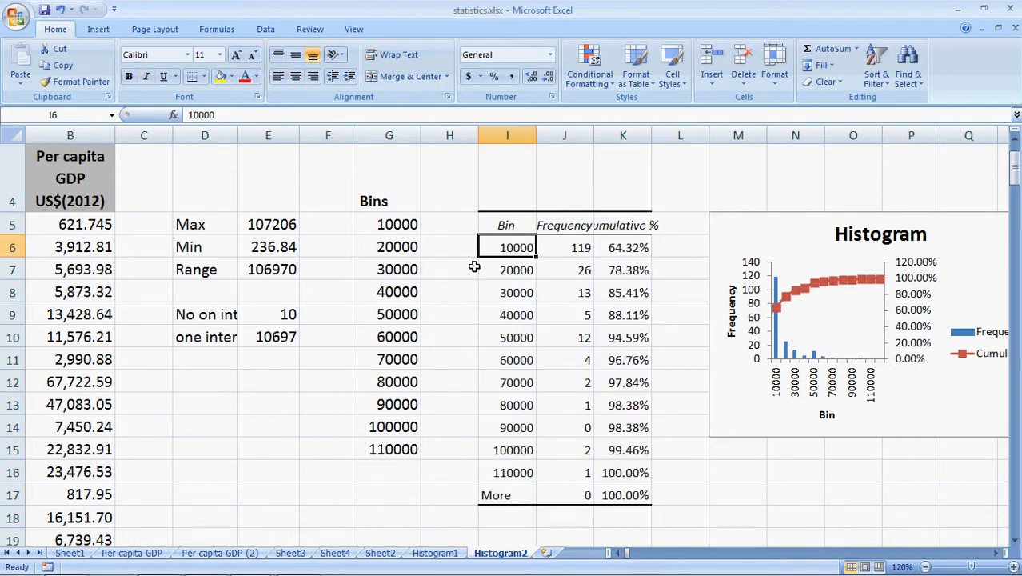
click(565, 247)
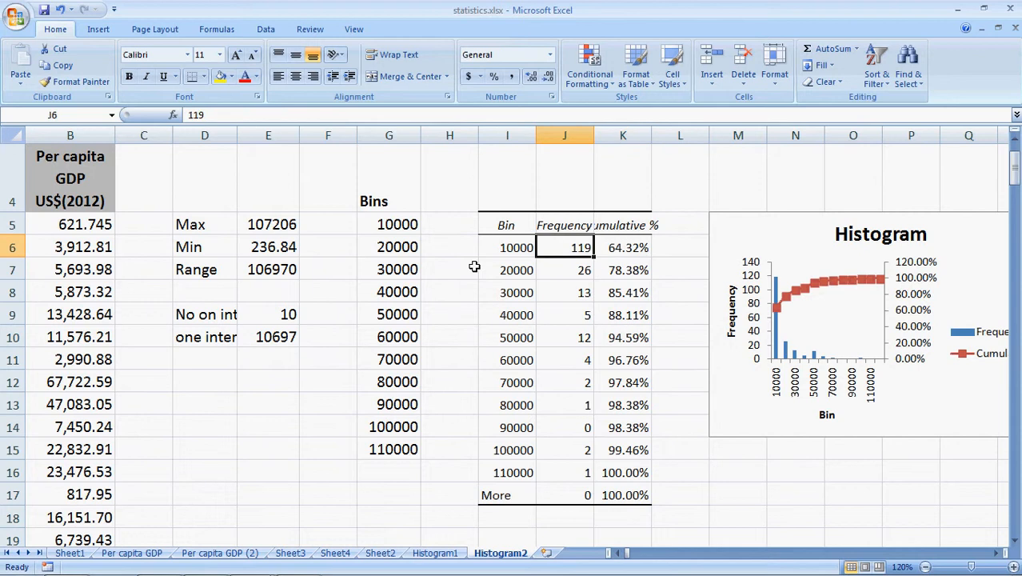
click(623, 248)
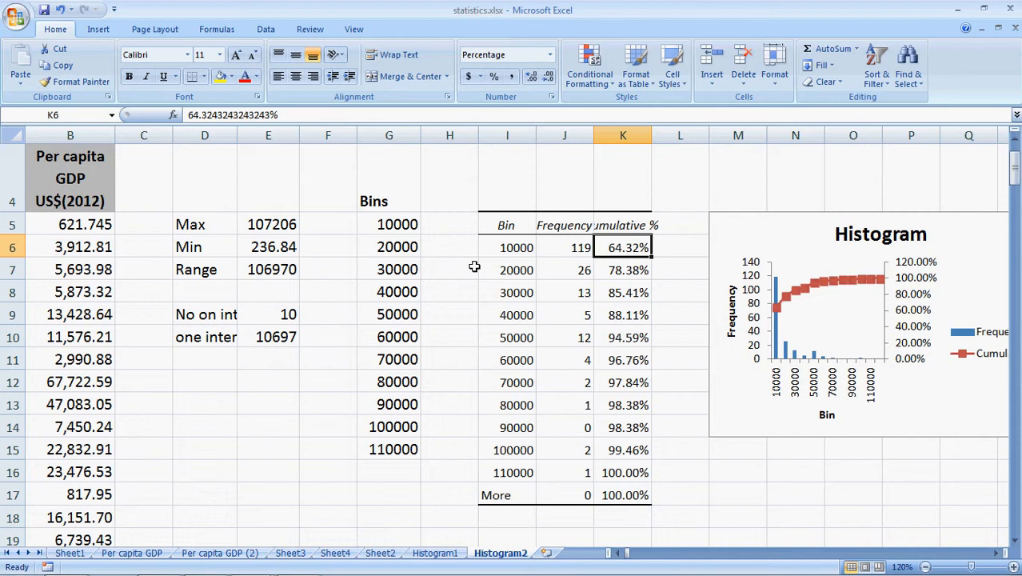
click(516, 269)
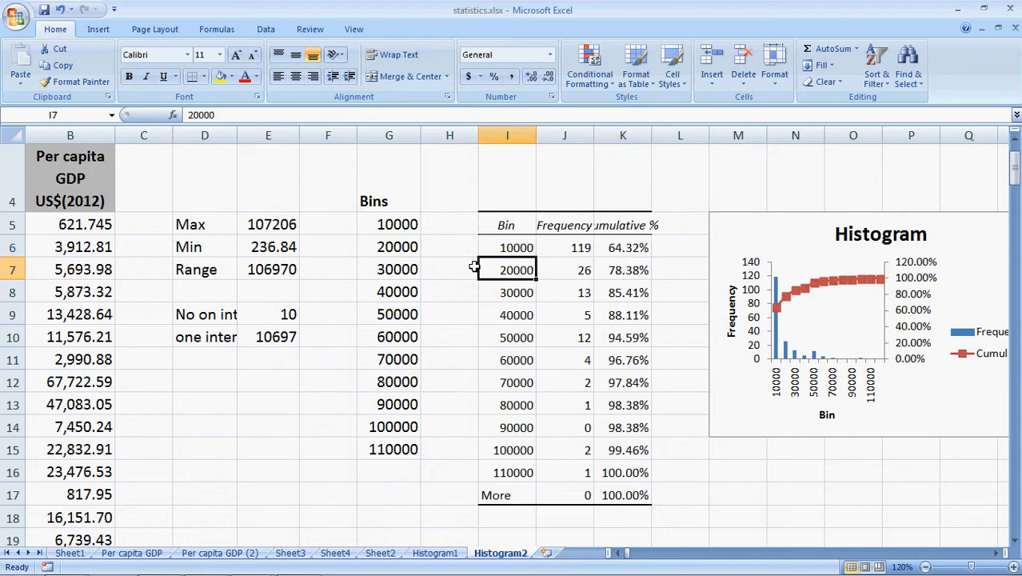
click(516, 248)
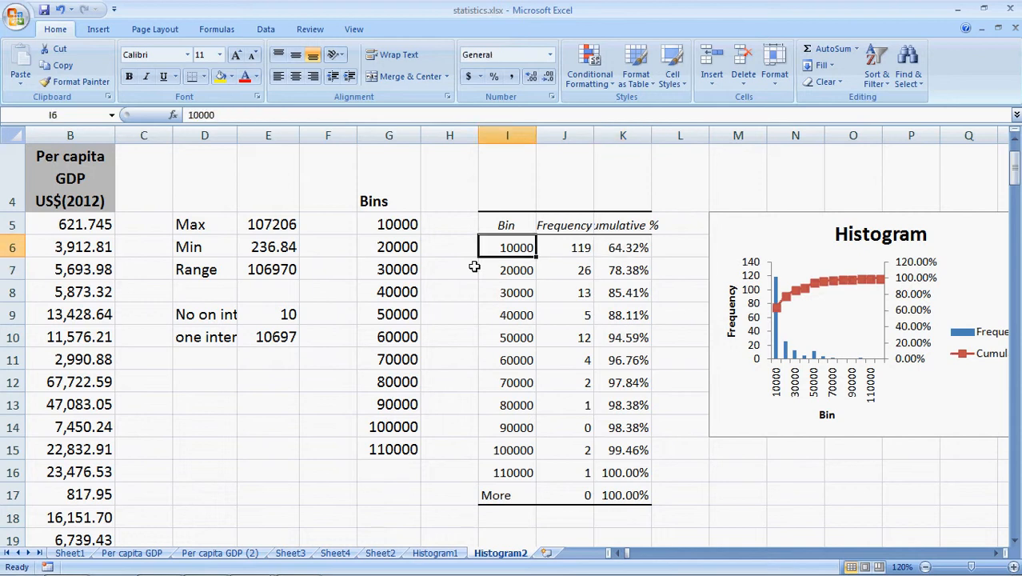
click(564, 269)
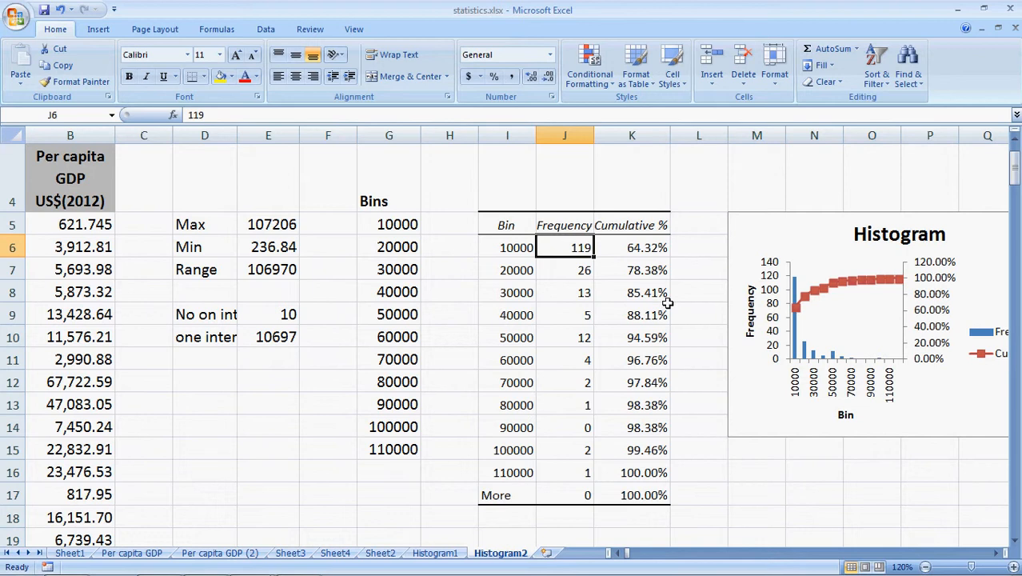
click(564, 269)
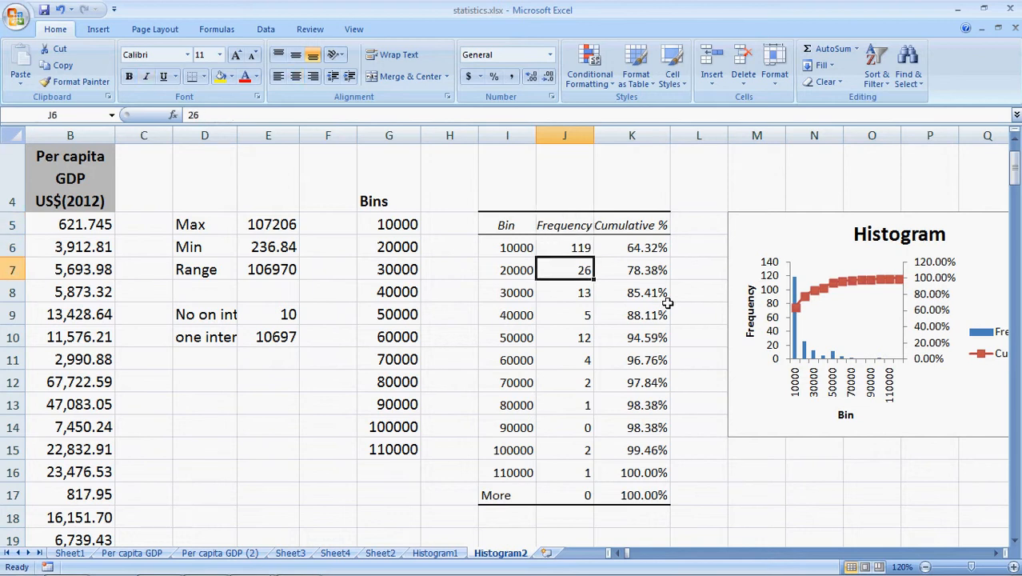
click(632, 269)
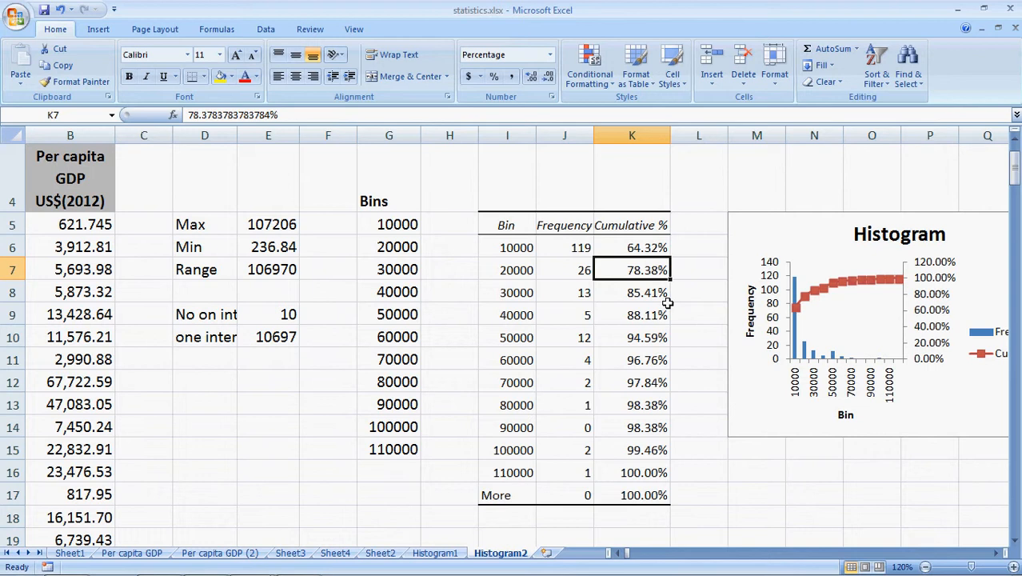
click(563, 292)
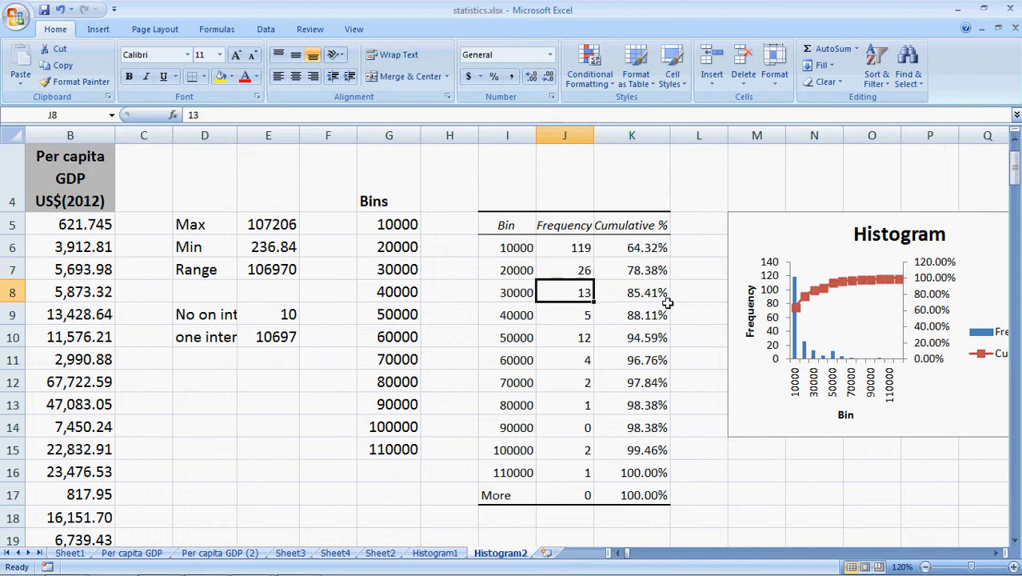
click(632, 292)
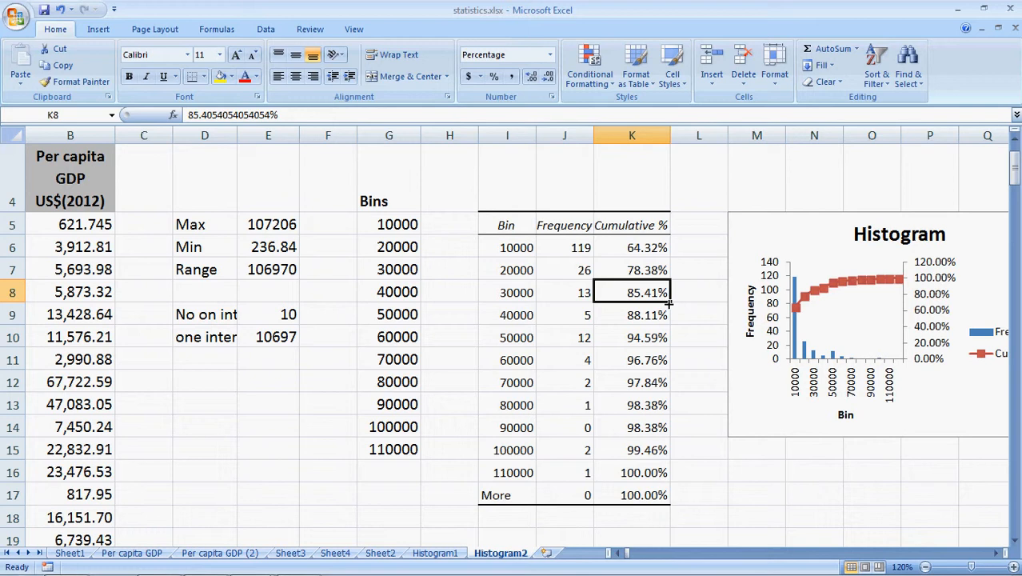
mouse_move(827, 391)
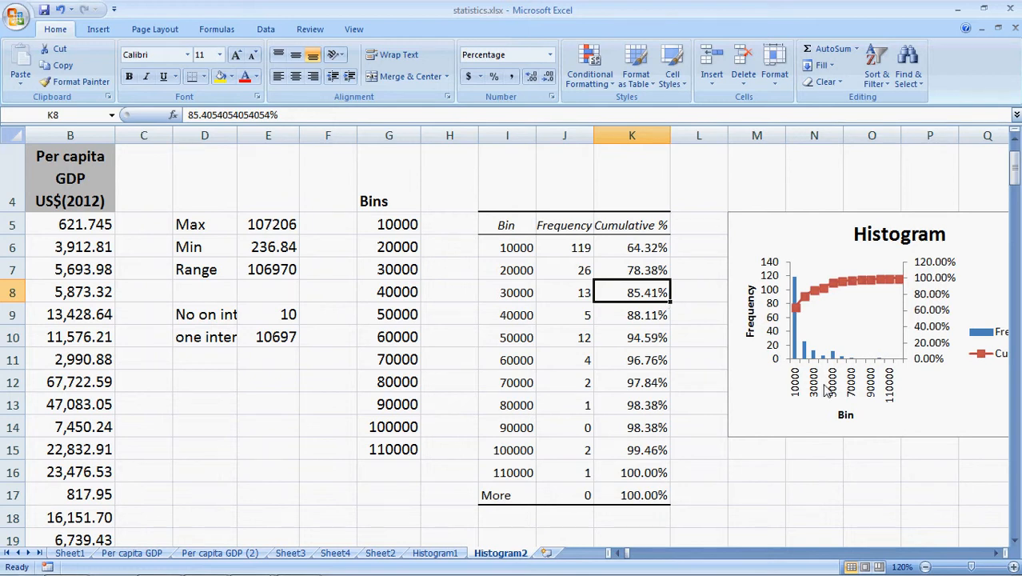
click(840, 320)
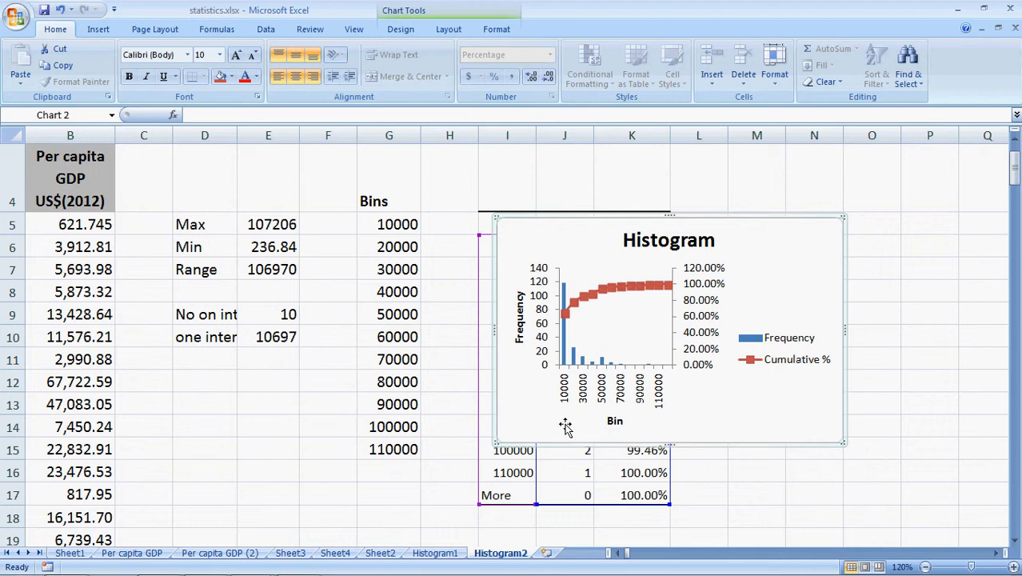
mouse_move(669, 218)
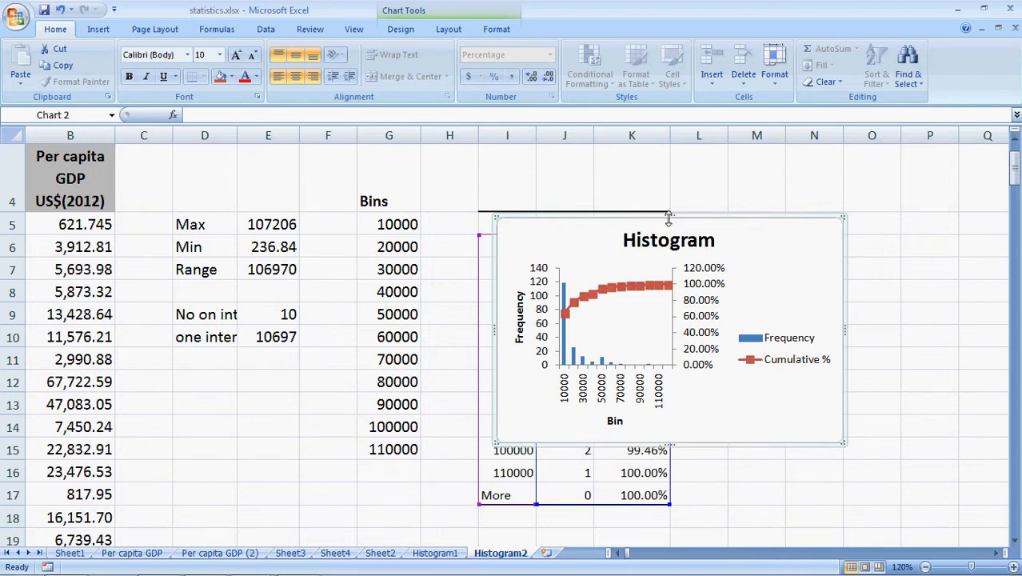
- Enlarge the histogram chart so every bin from 10000 through More is labelled
drag(669, 218, 668, 176)
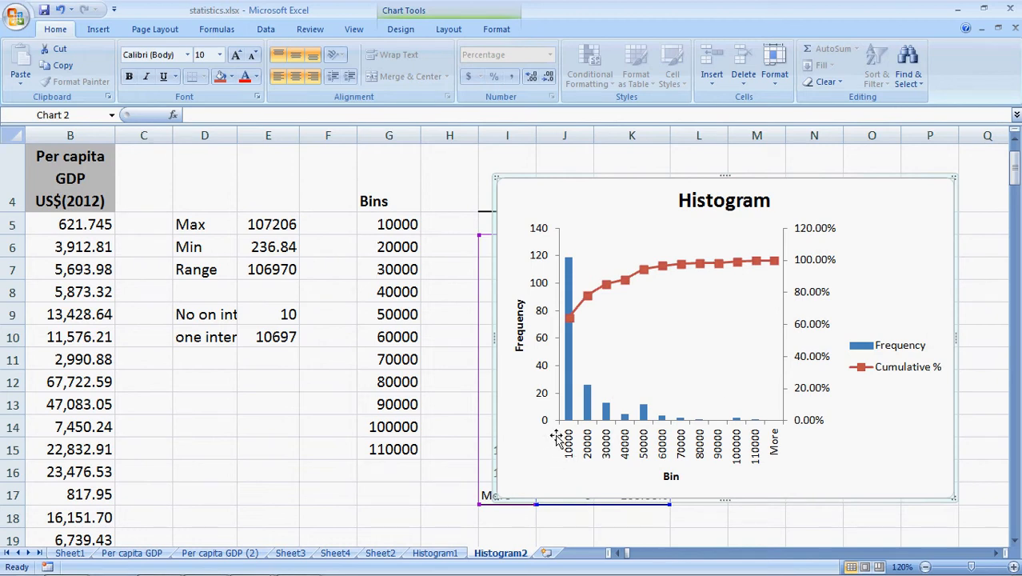
mouse_move(573, 266)
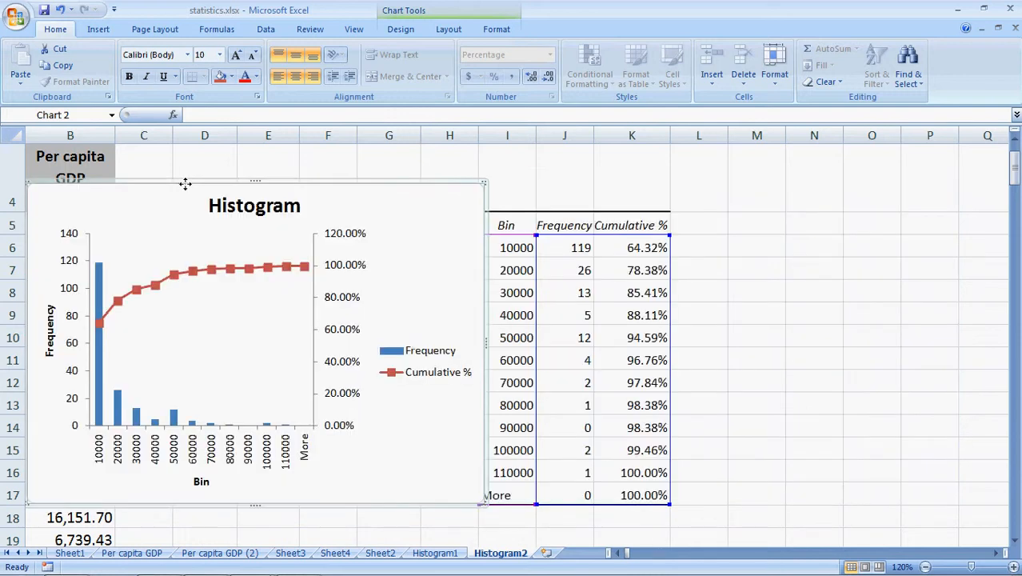
mouse_move(123, 463)
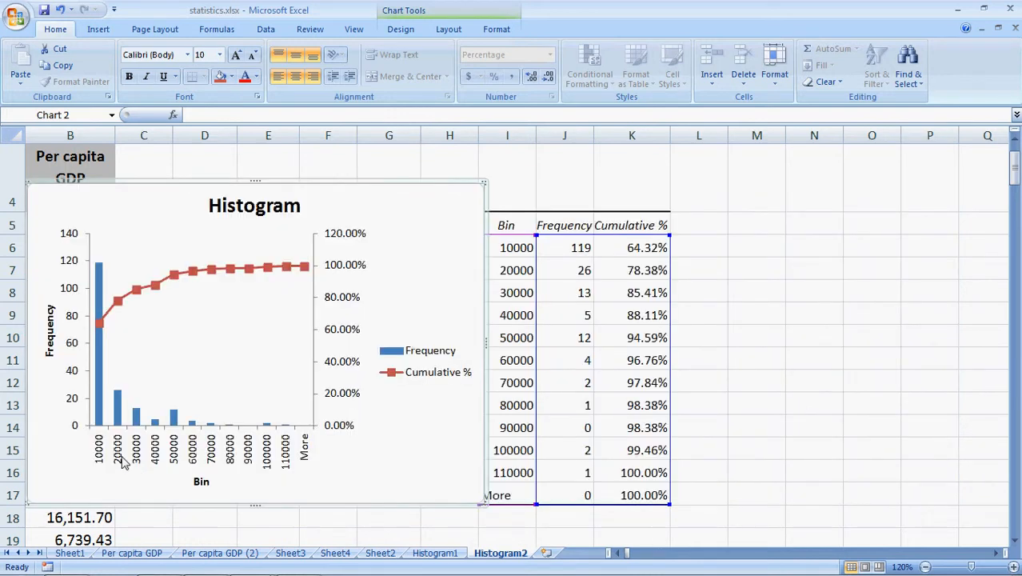
mouse_move(118, 400)
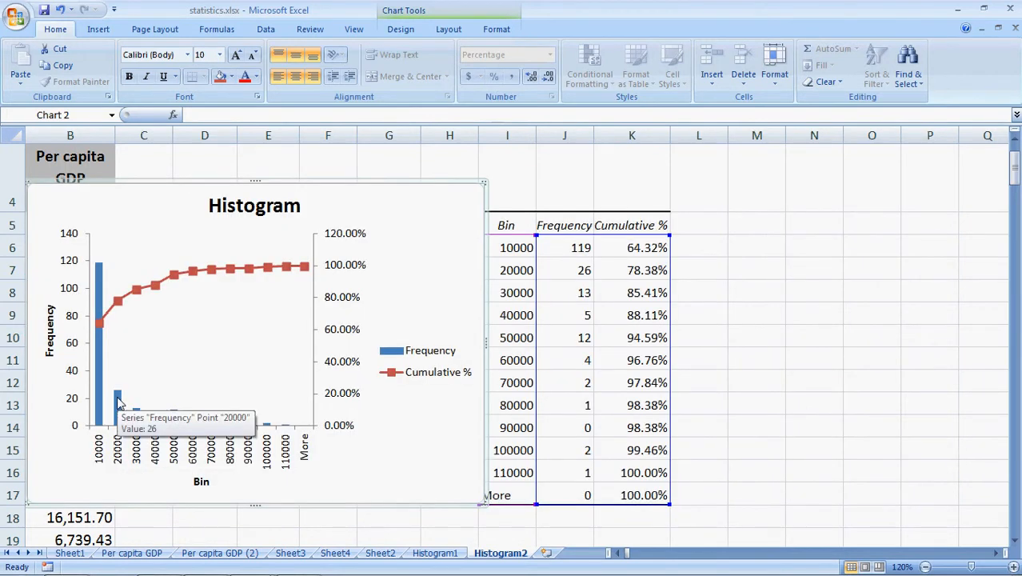
mouse_move(118, 398)
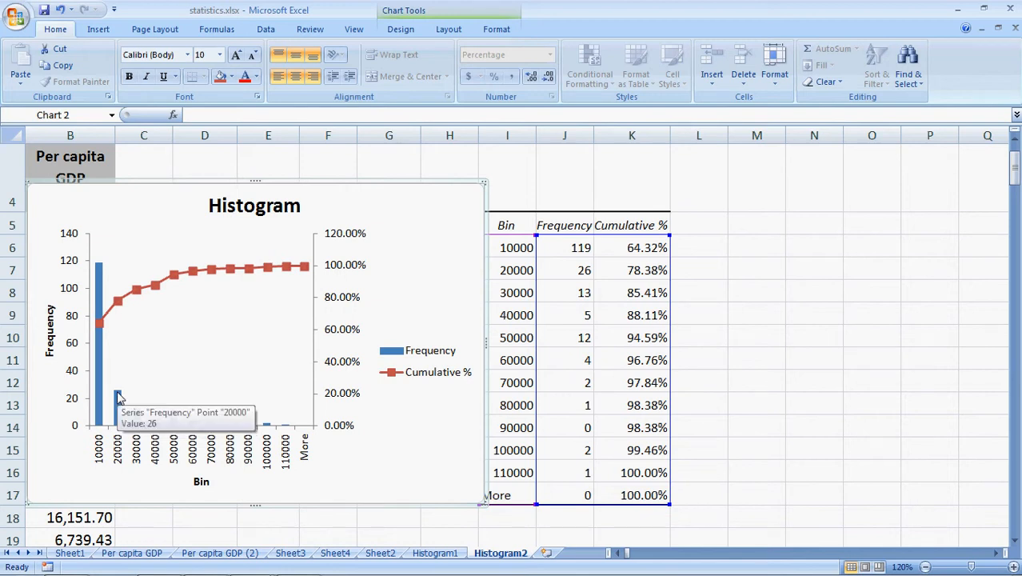
mouse_move(584, 279)
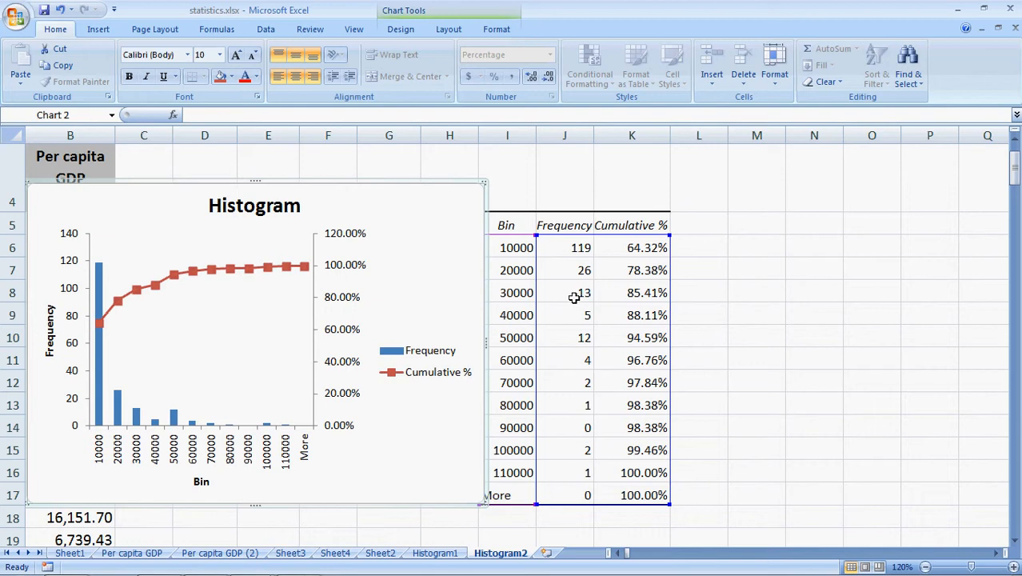
mouse_move(571, 297)
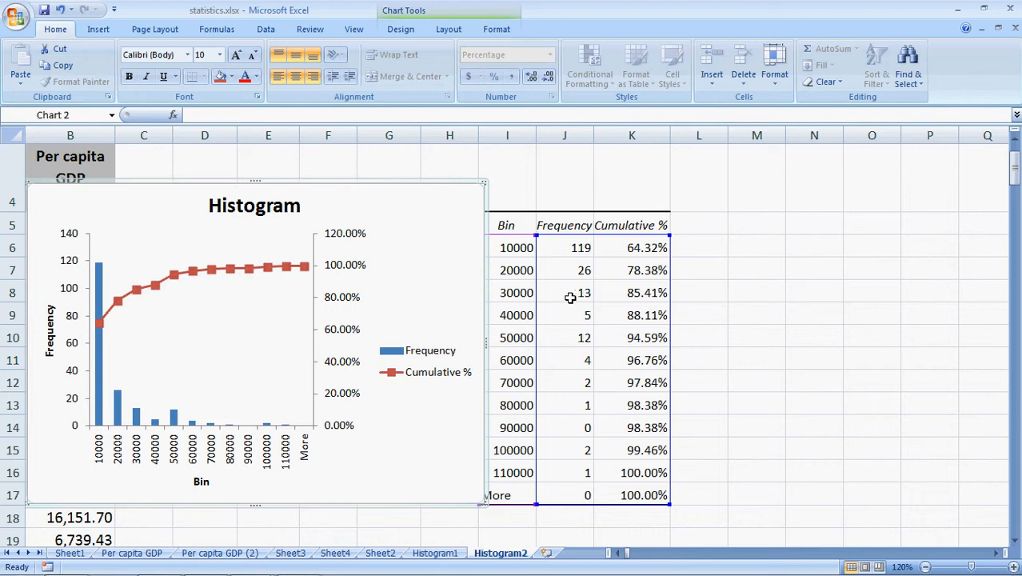
mouse_move(137, 408)
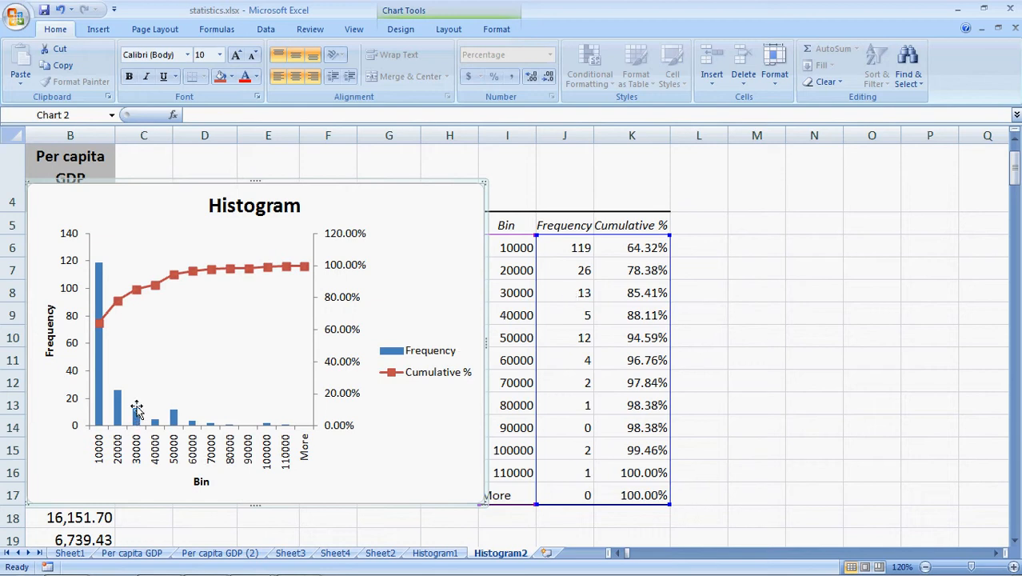
mouse_move(90, 318)
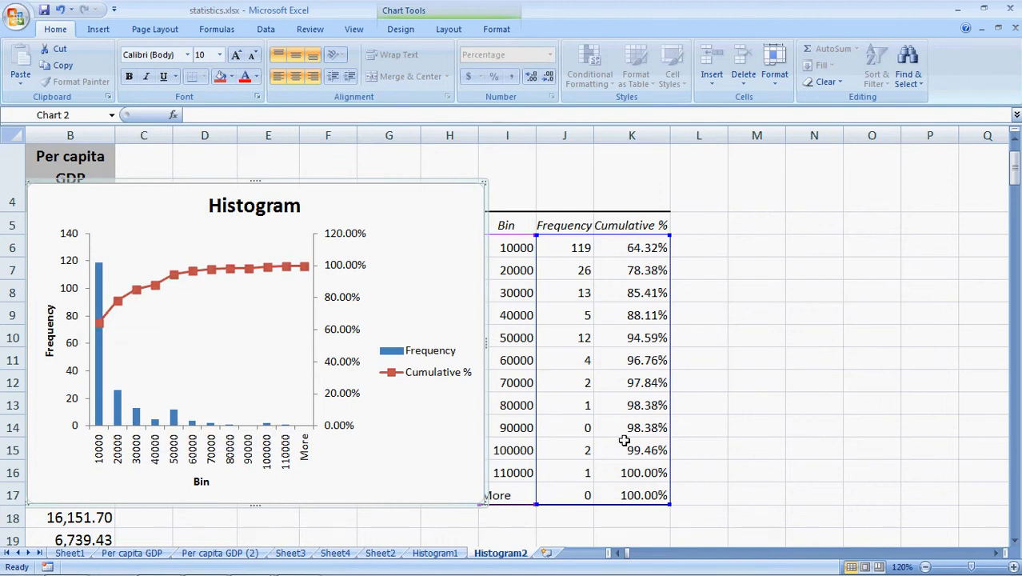
mouse_move(655, 465)
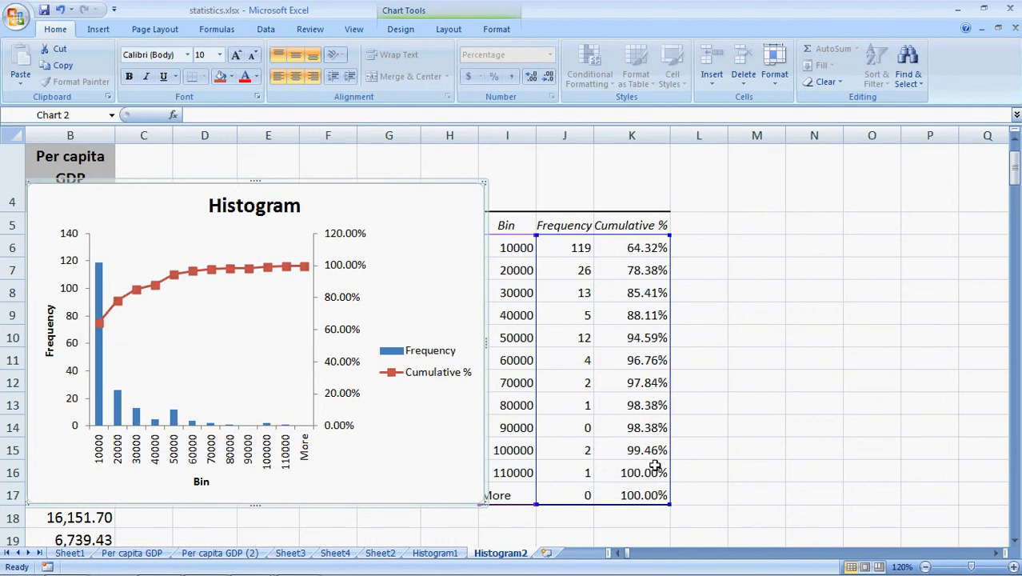